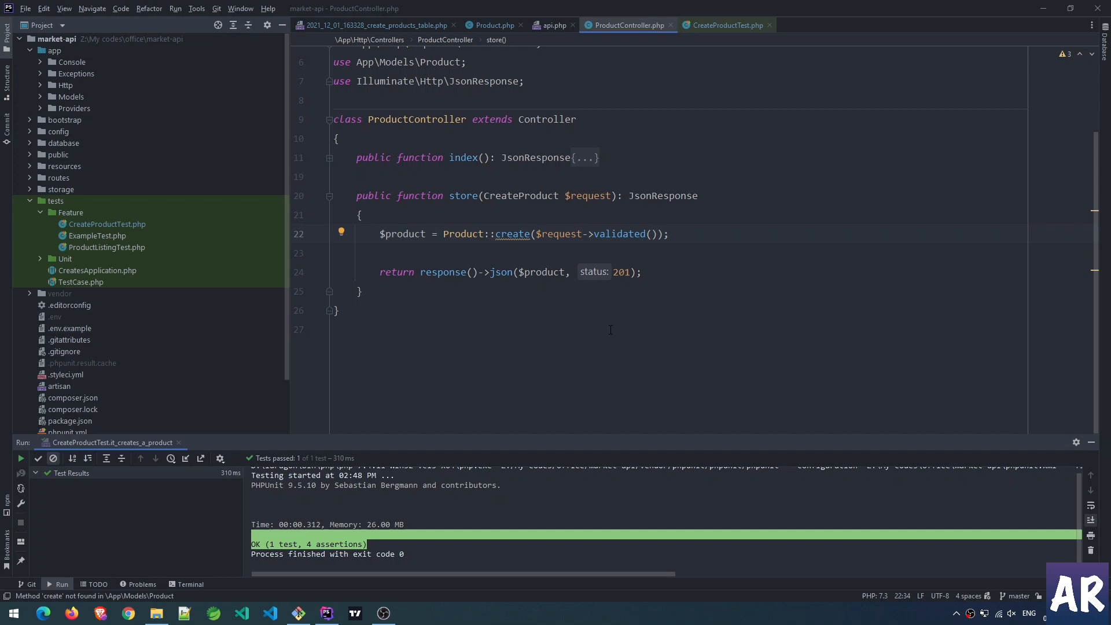
Review the Product model and products migration with its commented-out slug line, then ProductController.
click(493, 24)
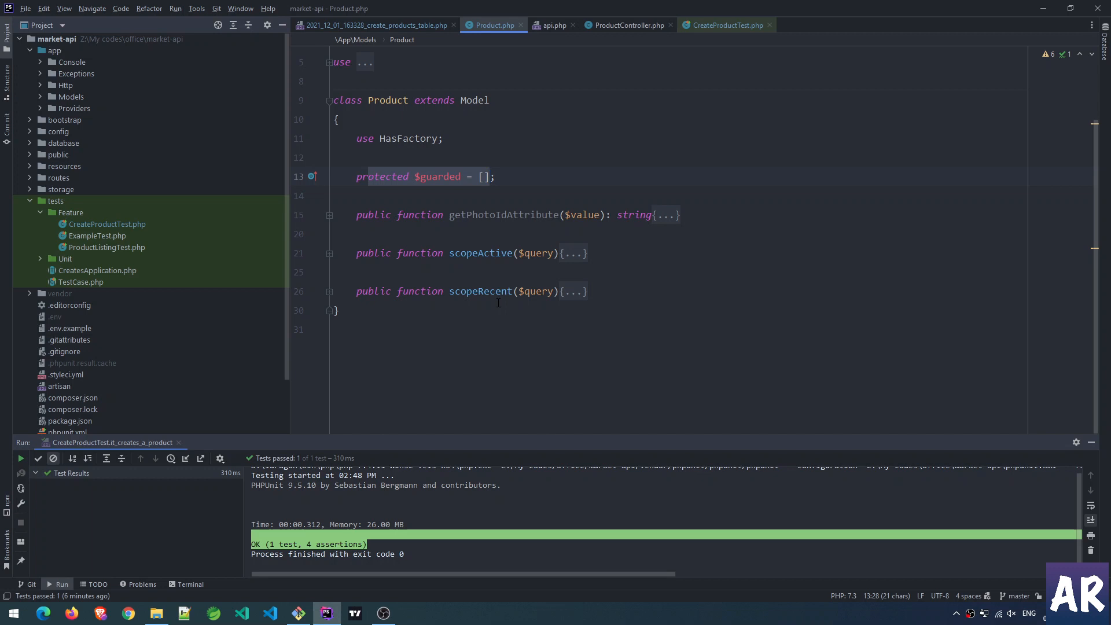
click(375, 24)
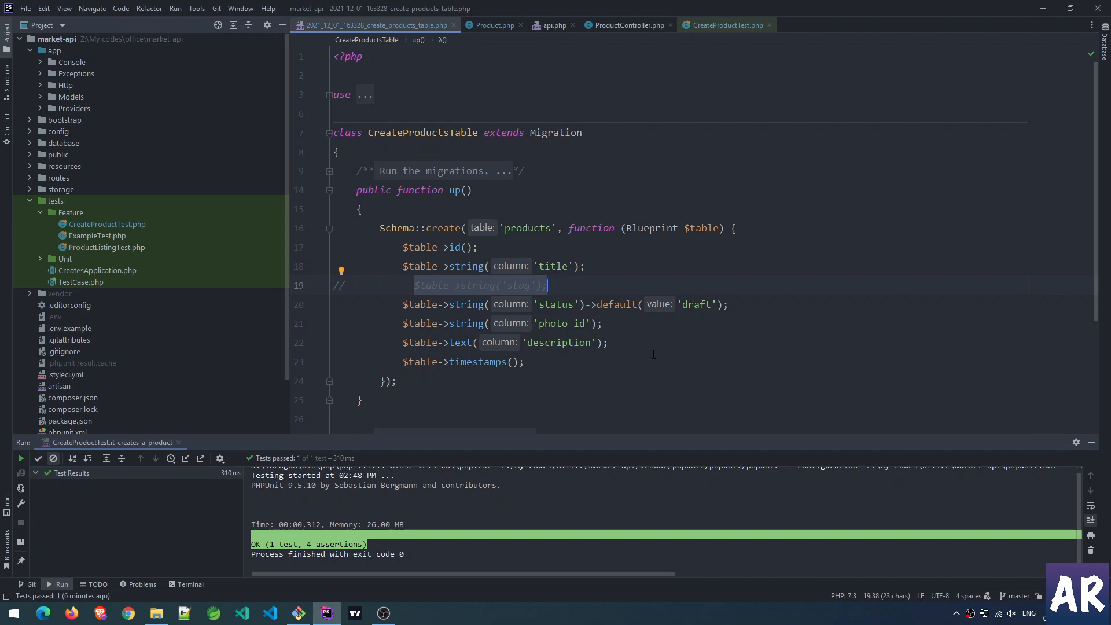
click(550, 267)
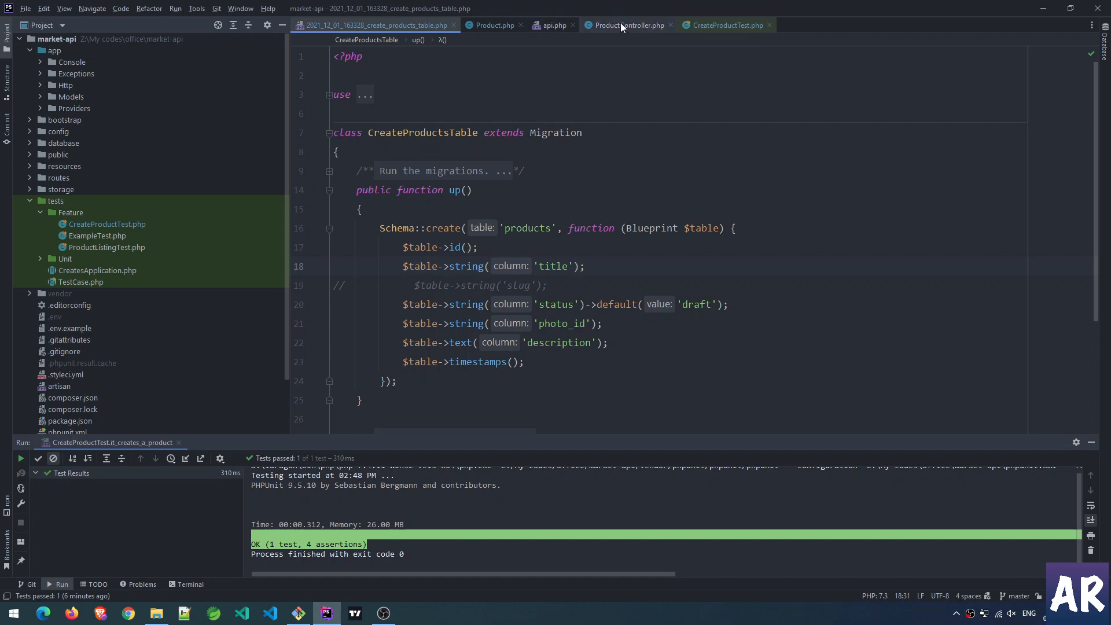
click(627, 25)
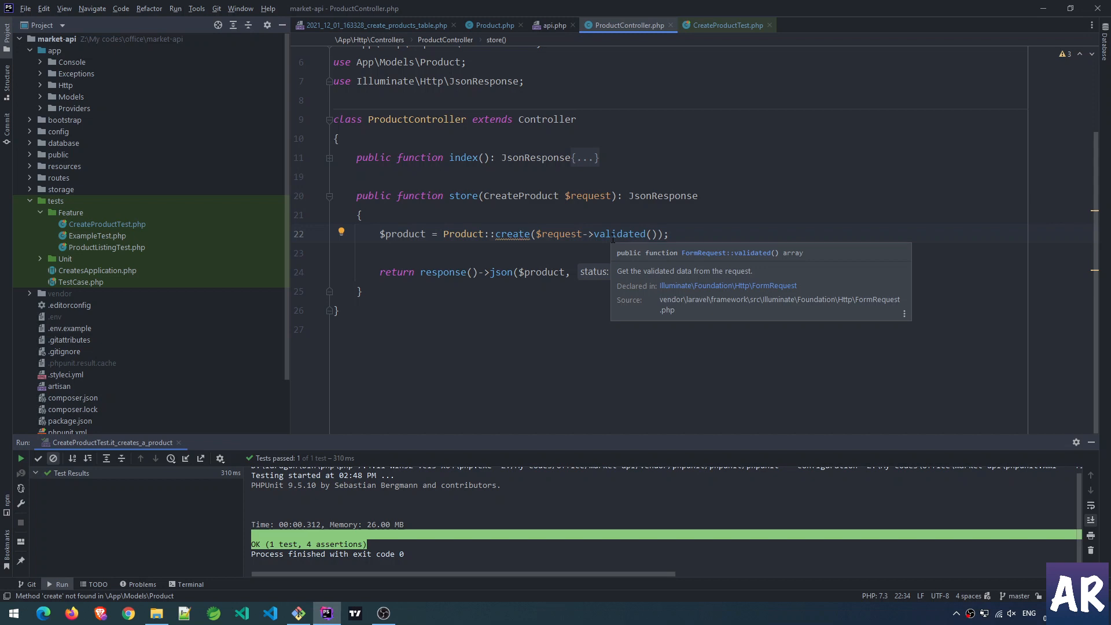
mouse_move(708, 364)
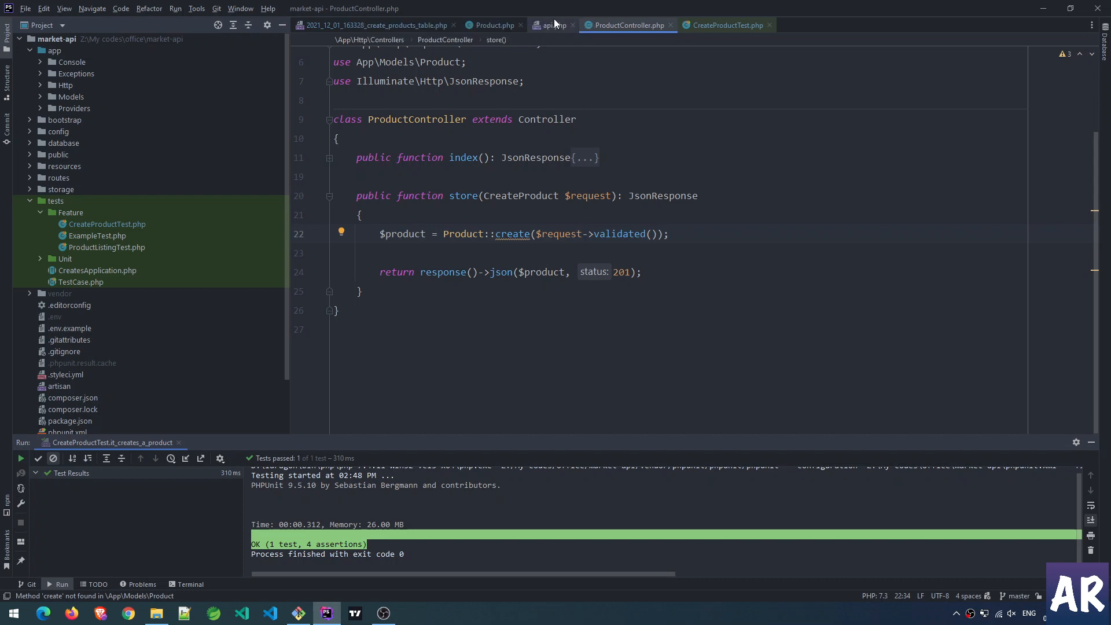
Follow the product store route from api.php into the controller and CreateProduct request rules, ending on the migration.
click(551, 25)
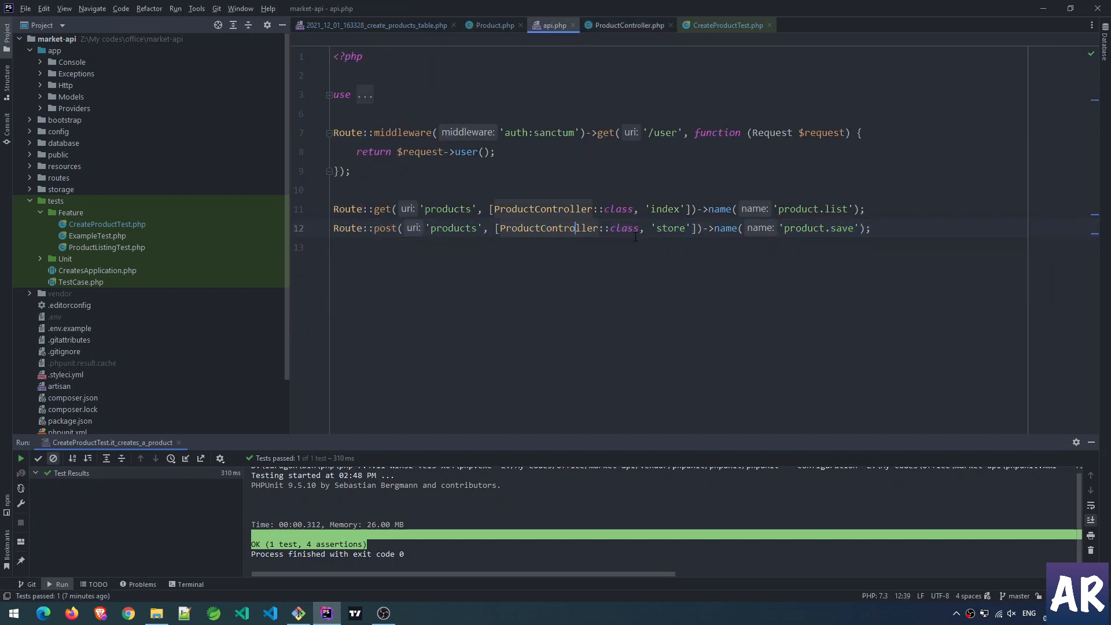
click(626, 24)
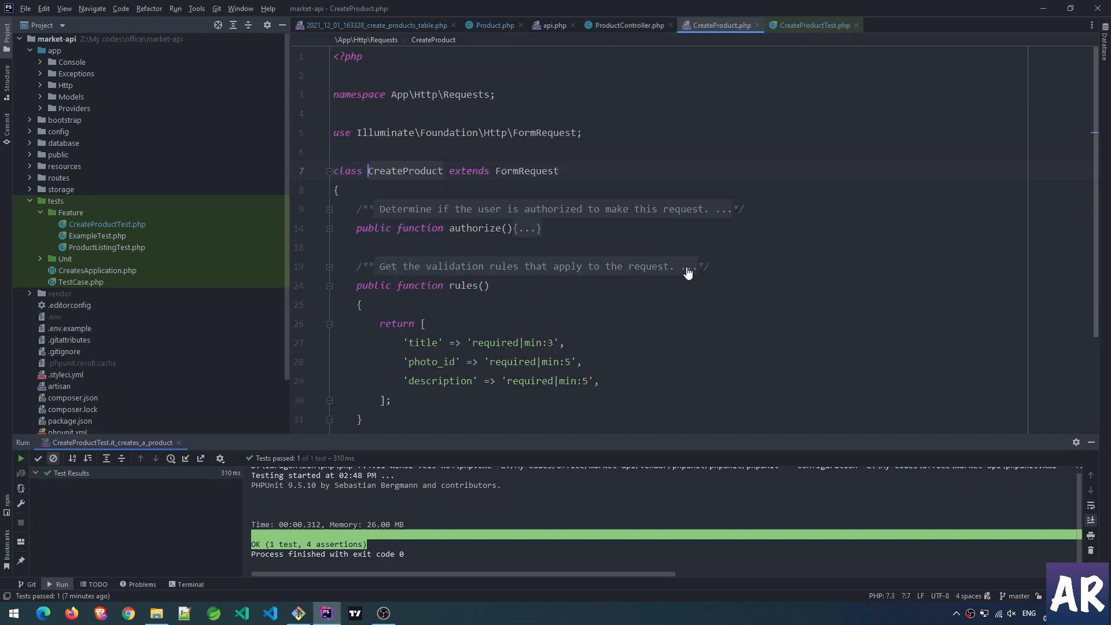
scroll(down, 3)
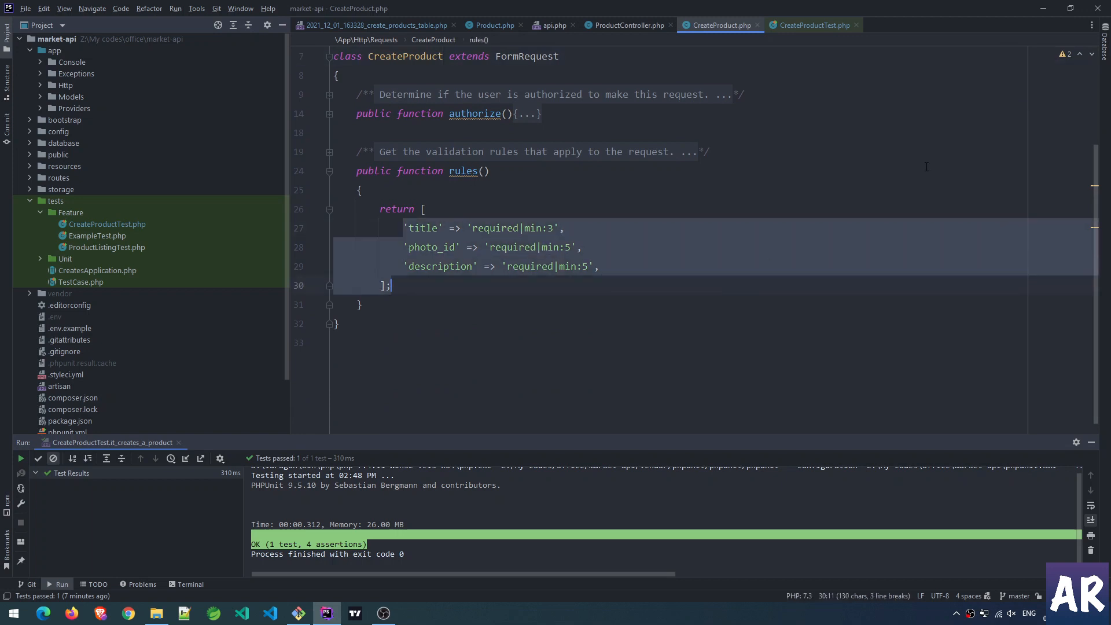
mouse_move(440, 275)
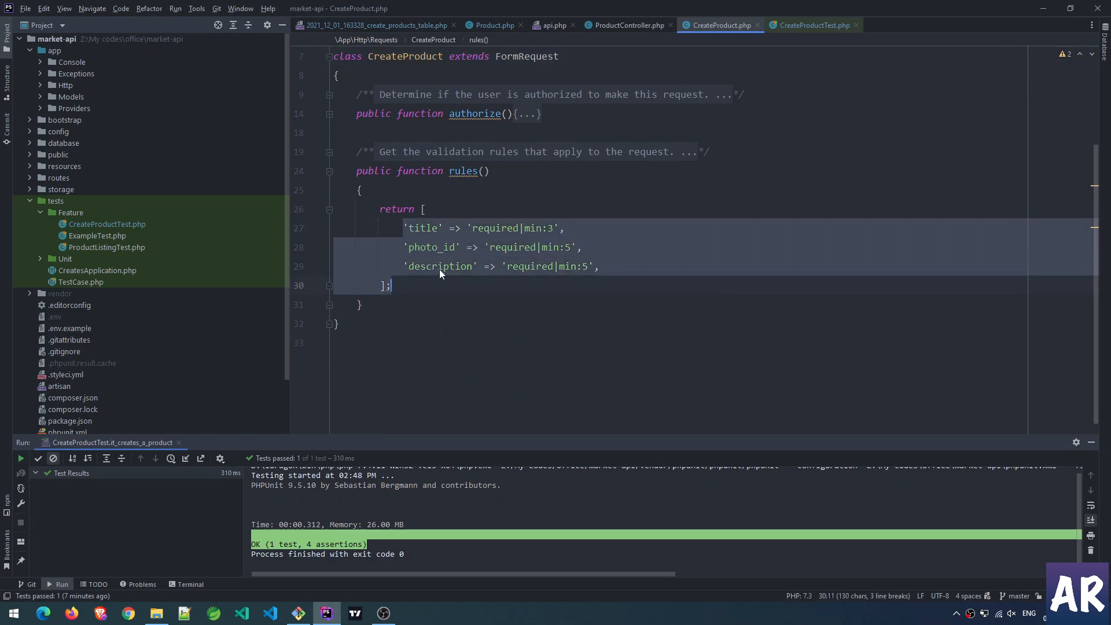
click(438, 266)
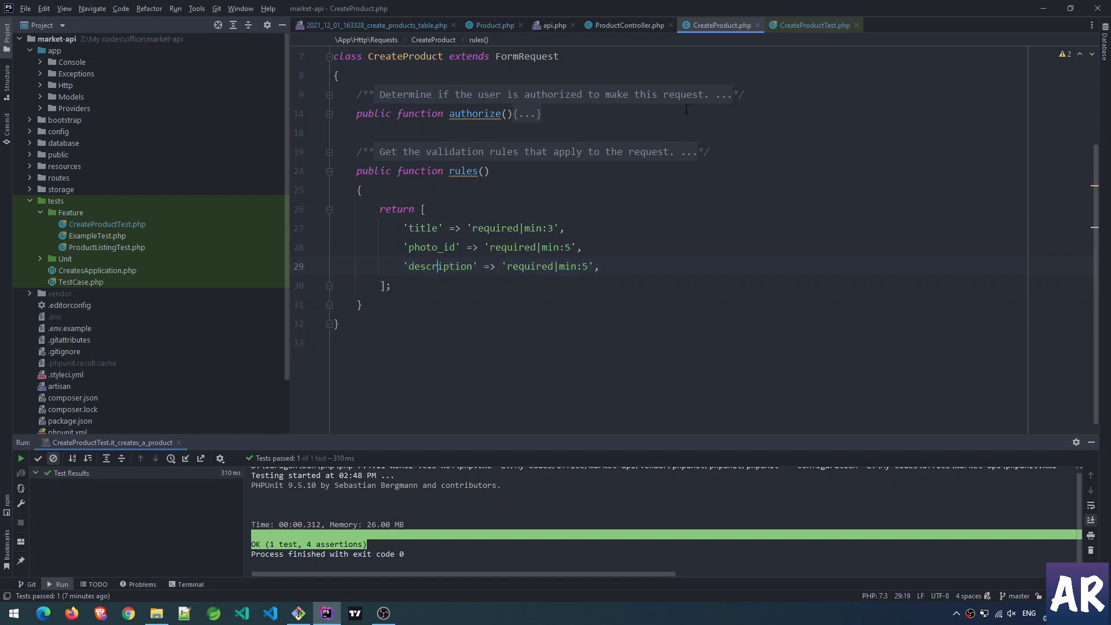
click(626, 24)
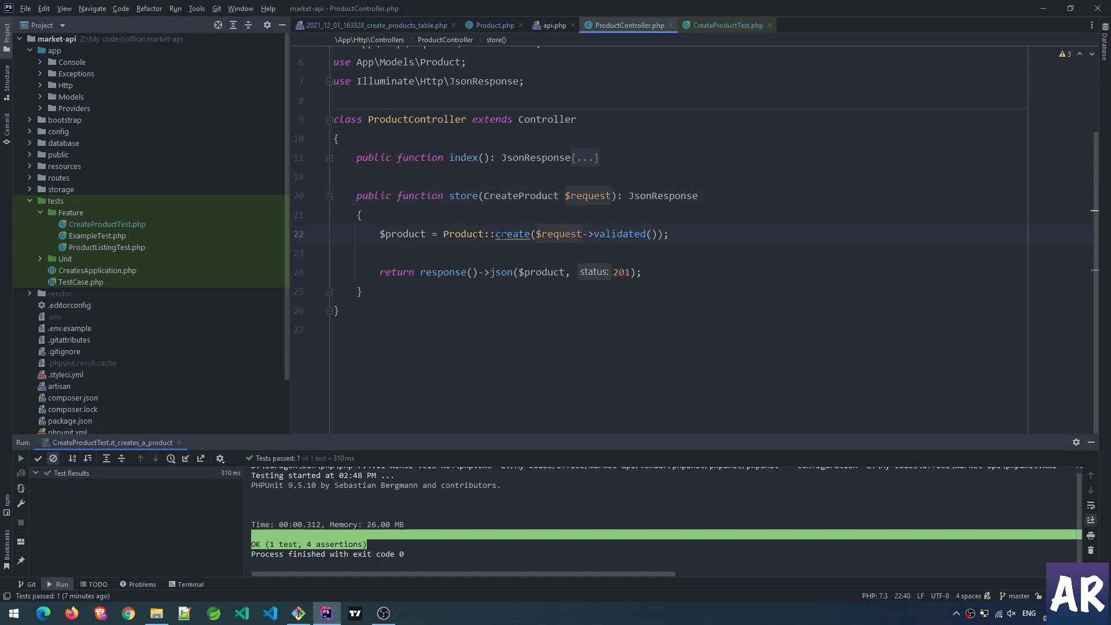
mouse_move(512, 234)
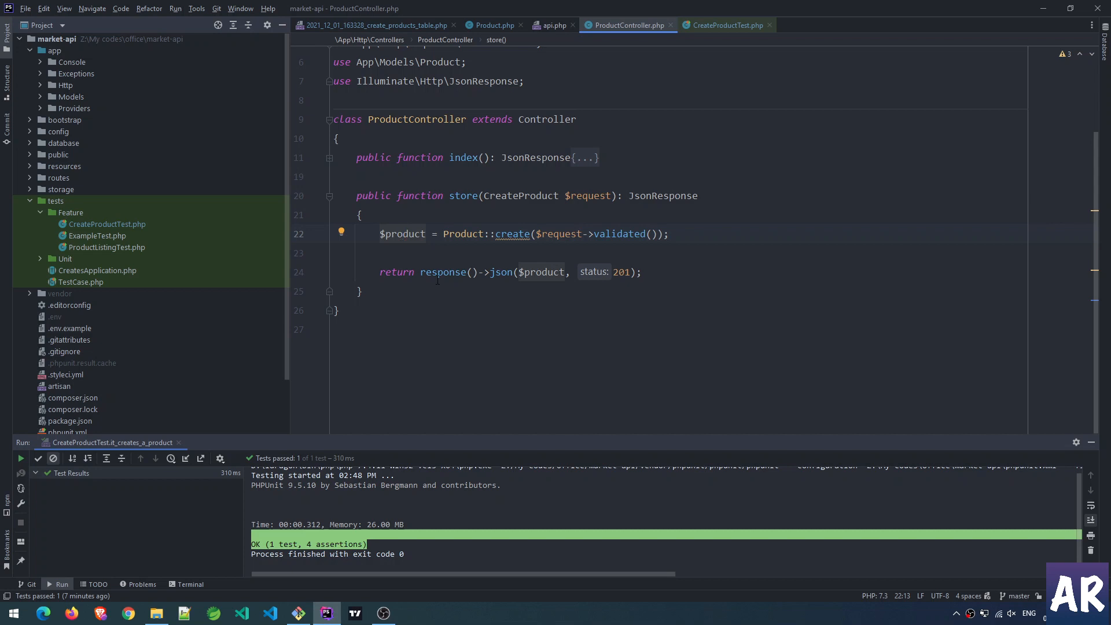
click(723, 25)
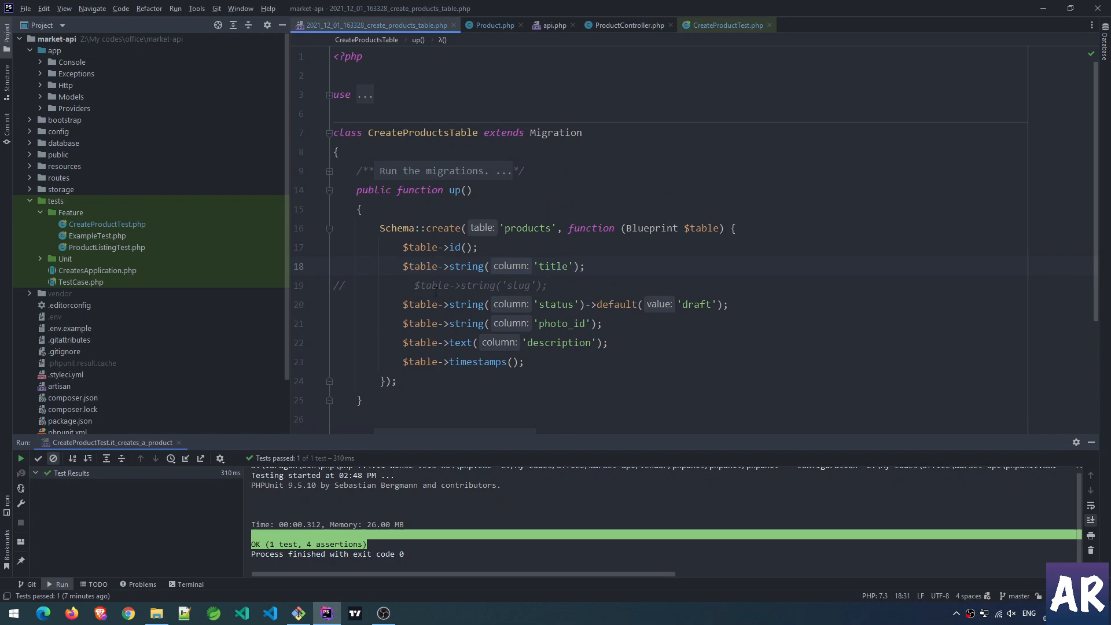
Rerun it_creates_a_product from CreateProductTest.php via the gutter icon; it passes with 4 assertions.
click(545, 284)
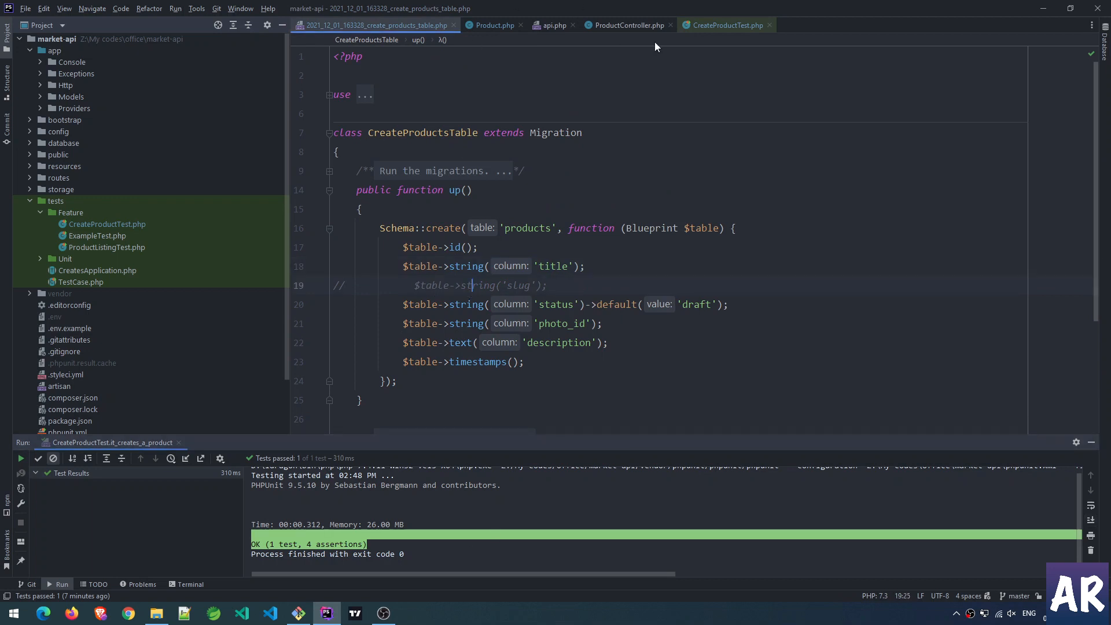
click(725, 25)
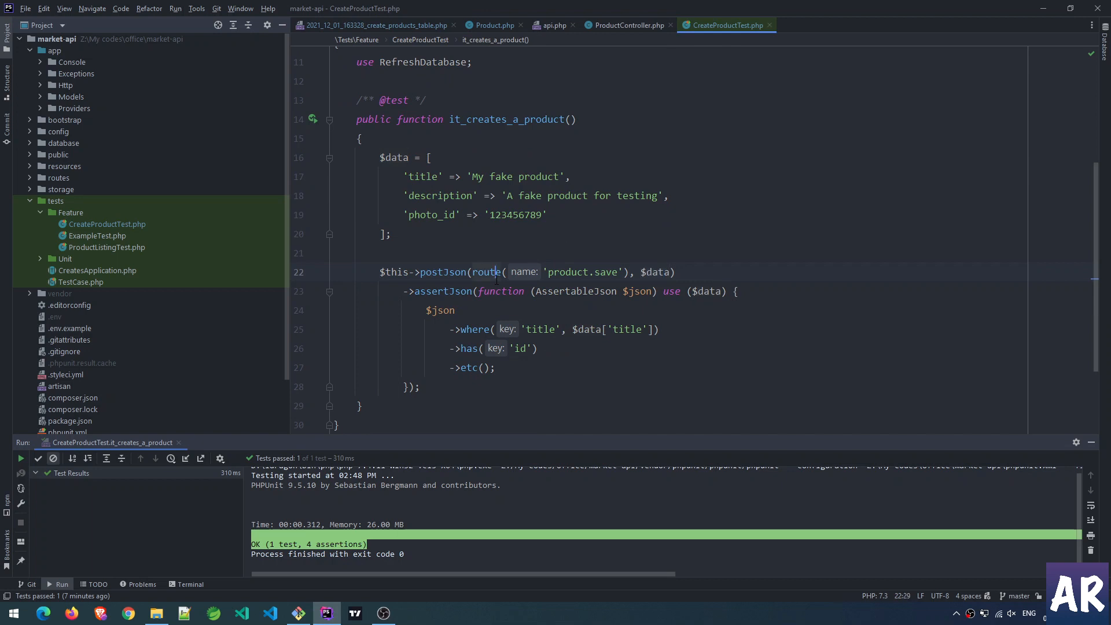
click(20, 458)
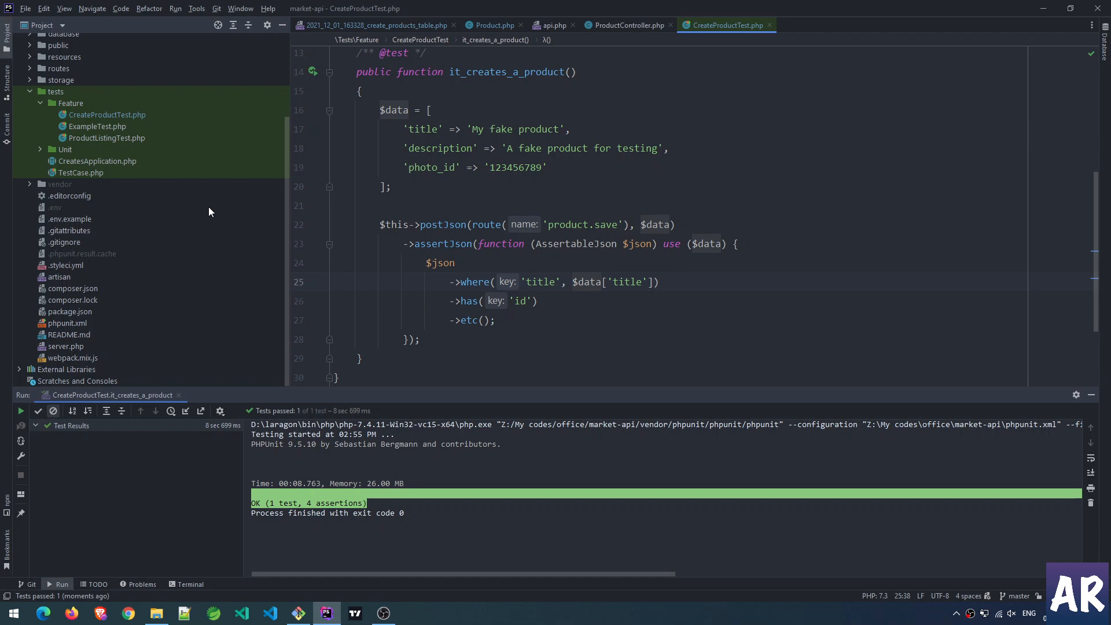
mouse_move(136, 244)
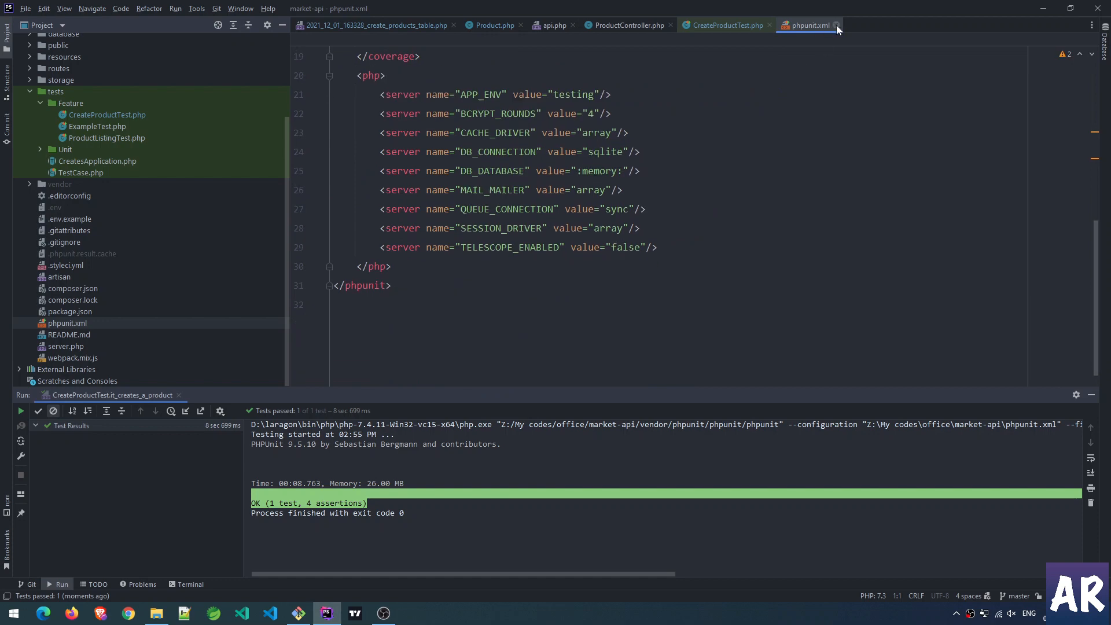
Run the pu test alias in the terminal, which fails on the missing slug column, and reopen the migration.
click(724, 24)
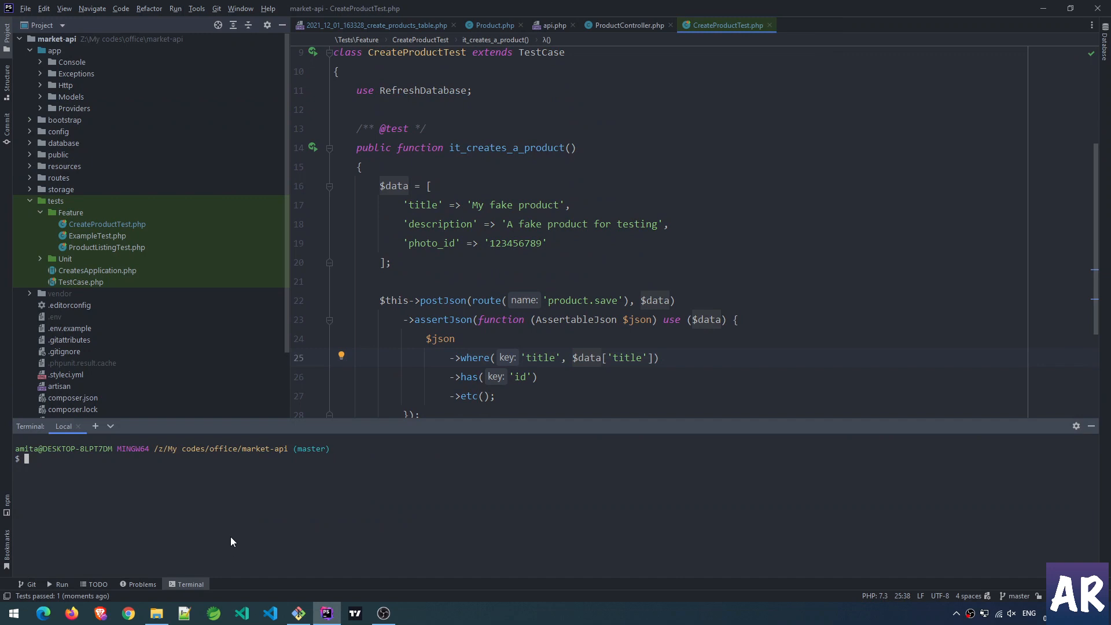
text(pu)
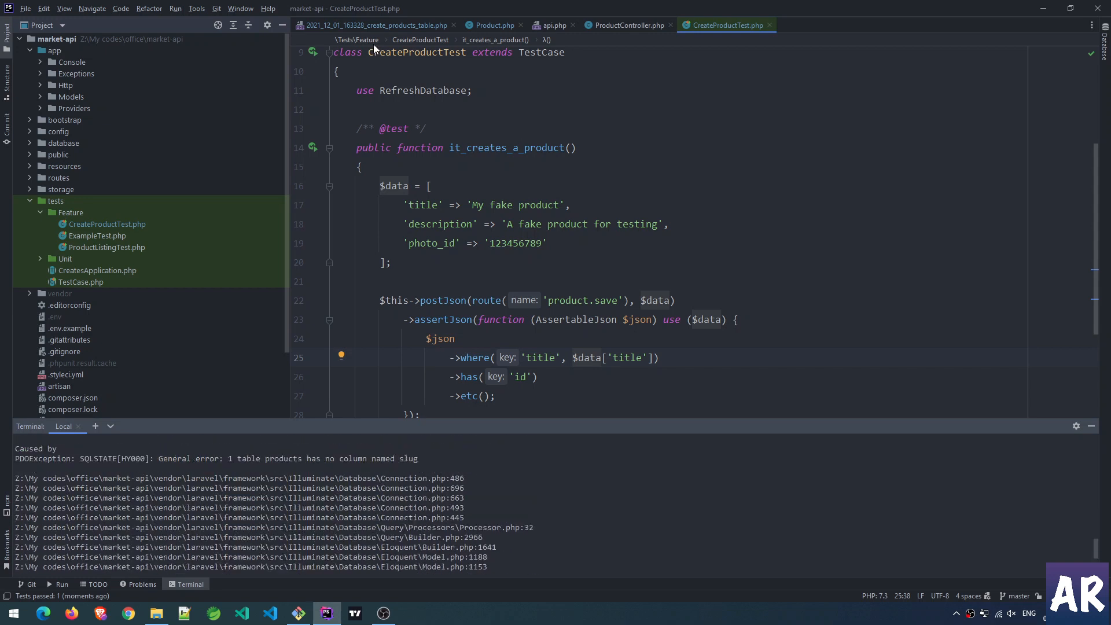
click(374, 25)
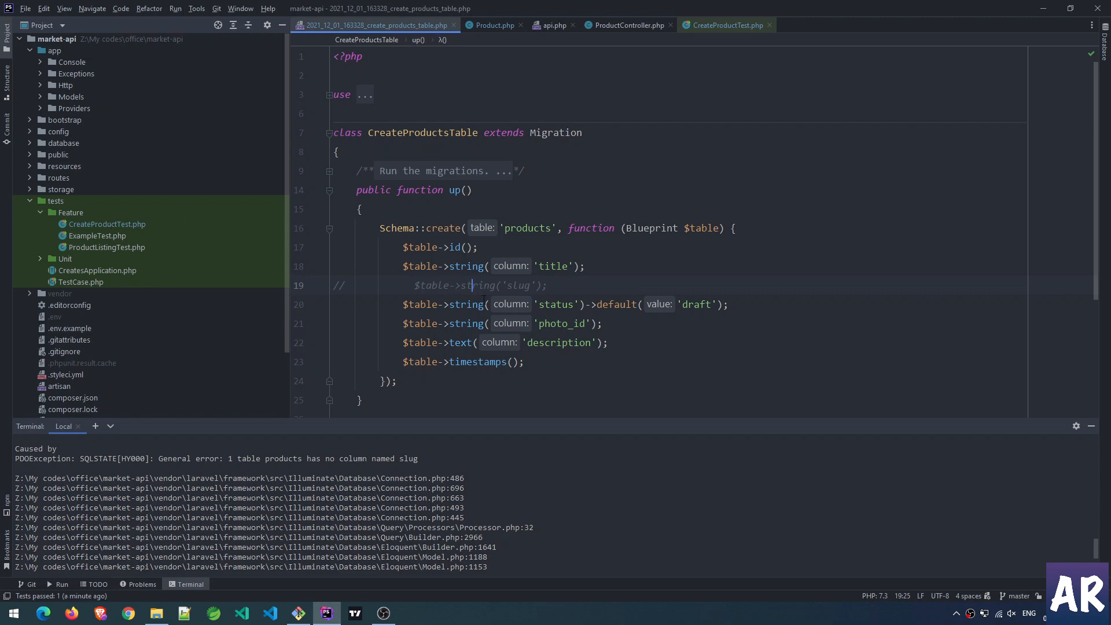
mouse_move(81, 271)
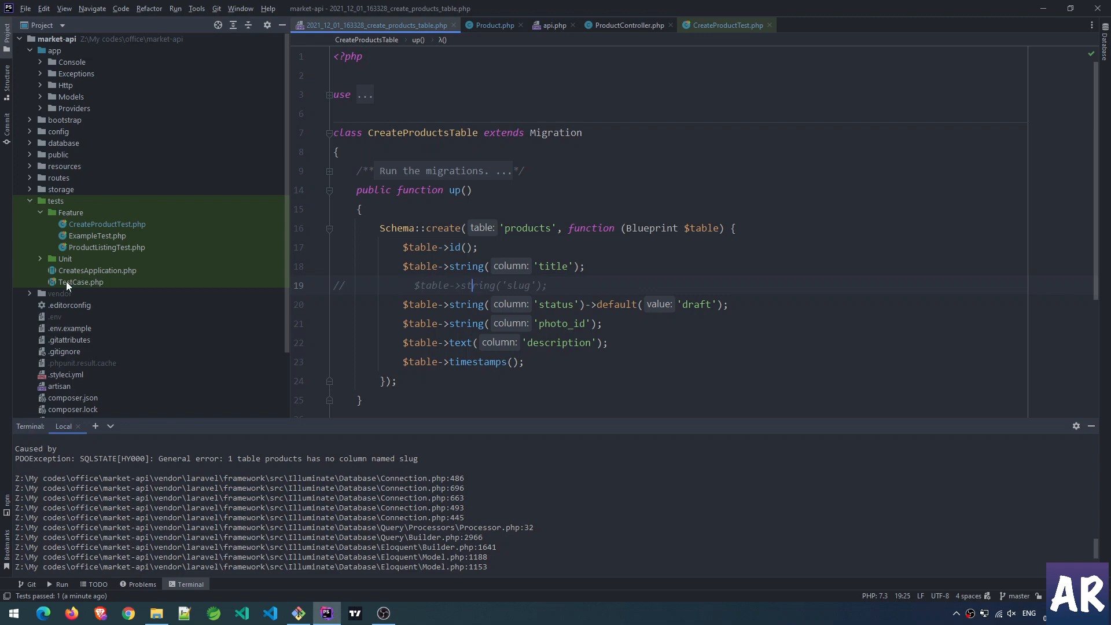
Uncomment the $table->string('slug') column so the full suite passes with 5 tests and 16 assertions.
click(30, 142)
text(pu)
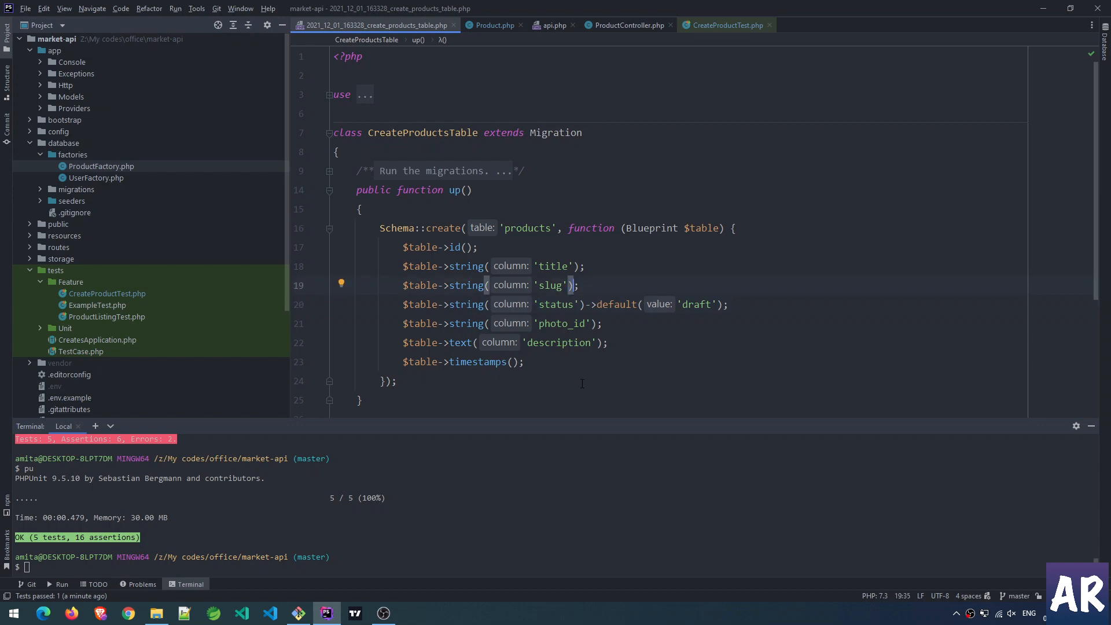
mouse_move(334, 499)
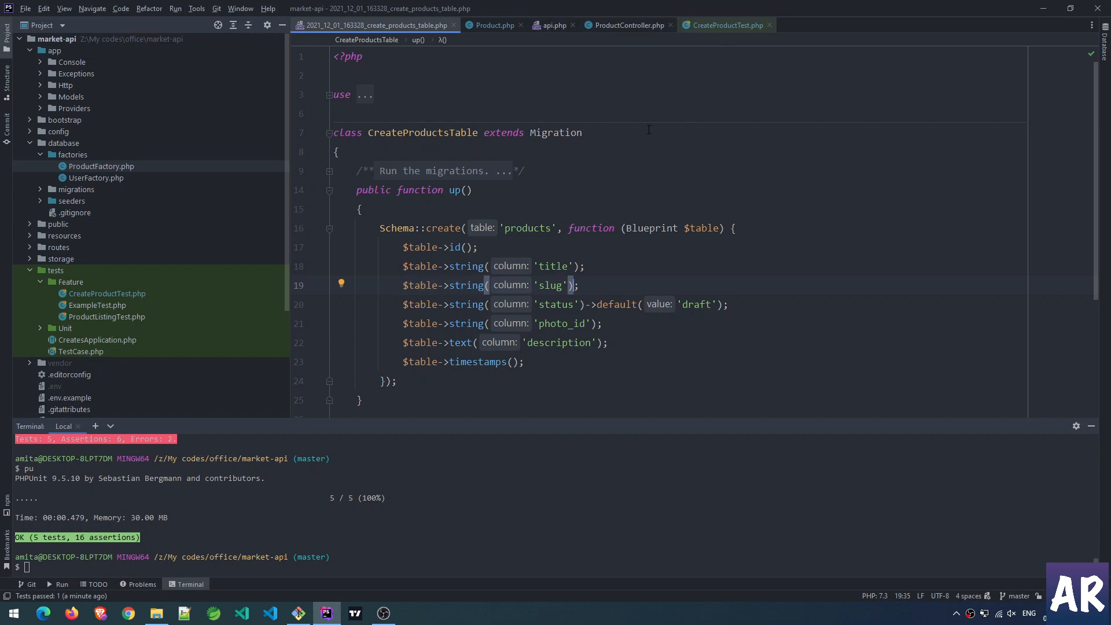
click(725, 25)
text(puf it_creates_a_product)
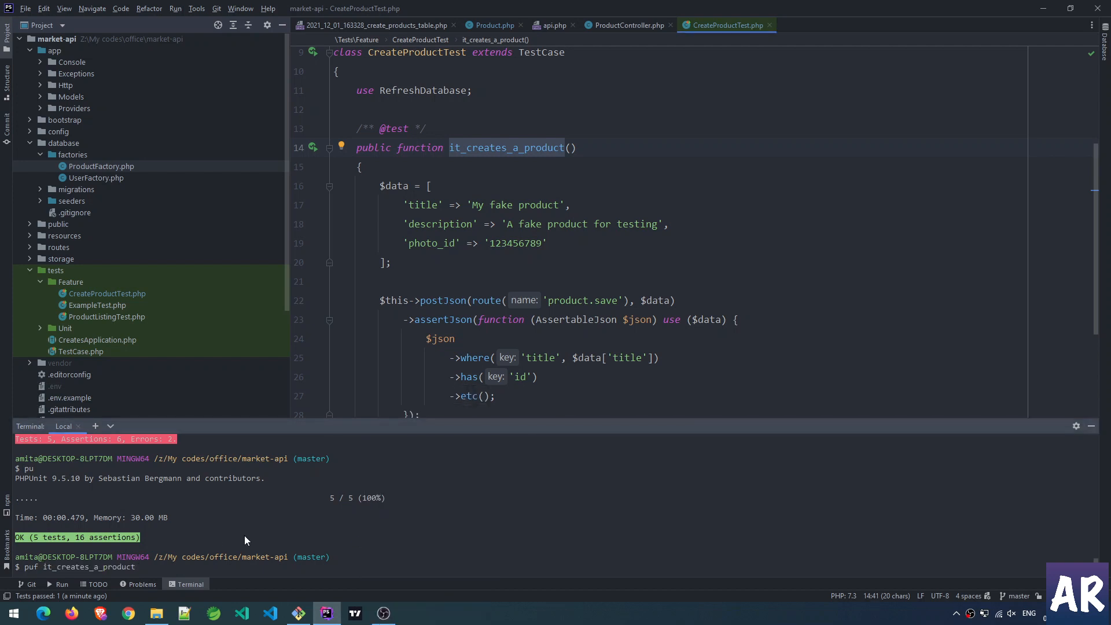
Run puf it_creates_a_product alone; it fails because Property [title] does not exist on the JSON response.
key(Enter)
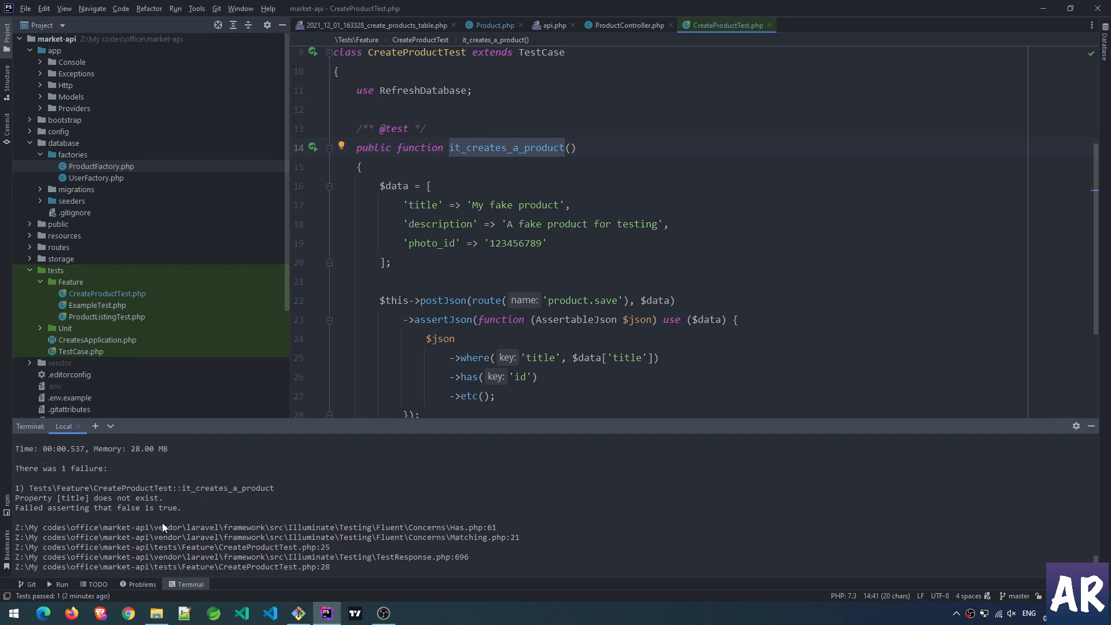
mouse_move(65, 507)
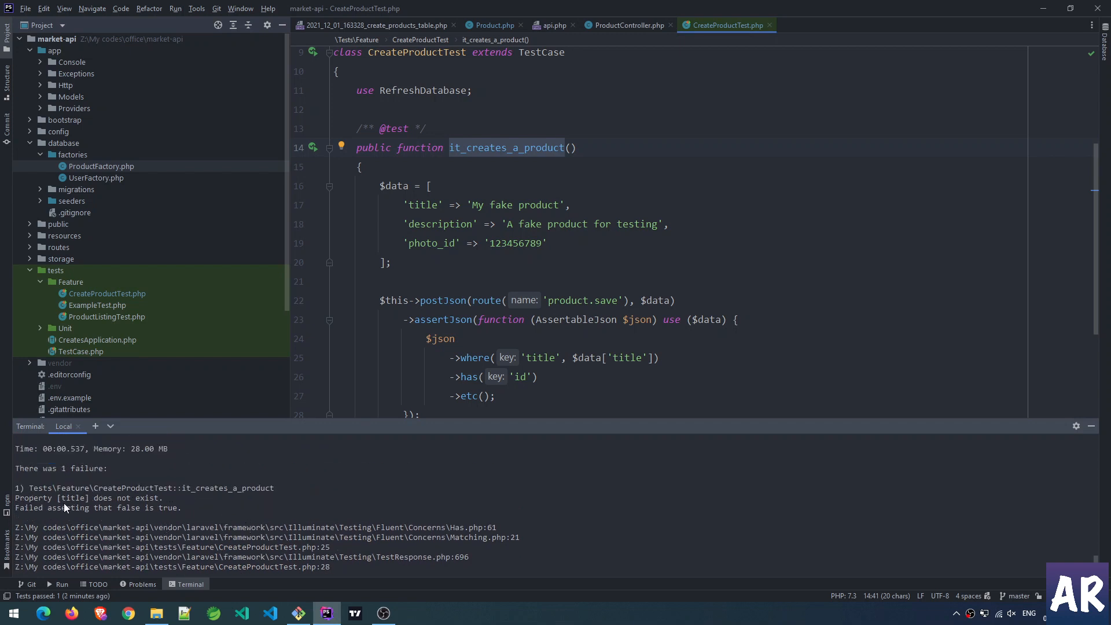
text(puf it_creates_a_product)
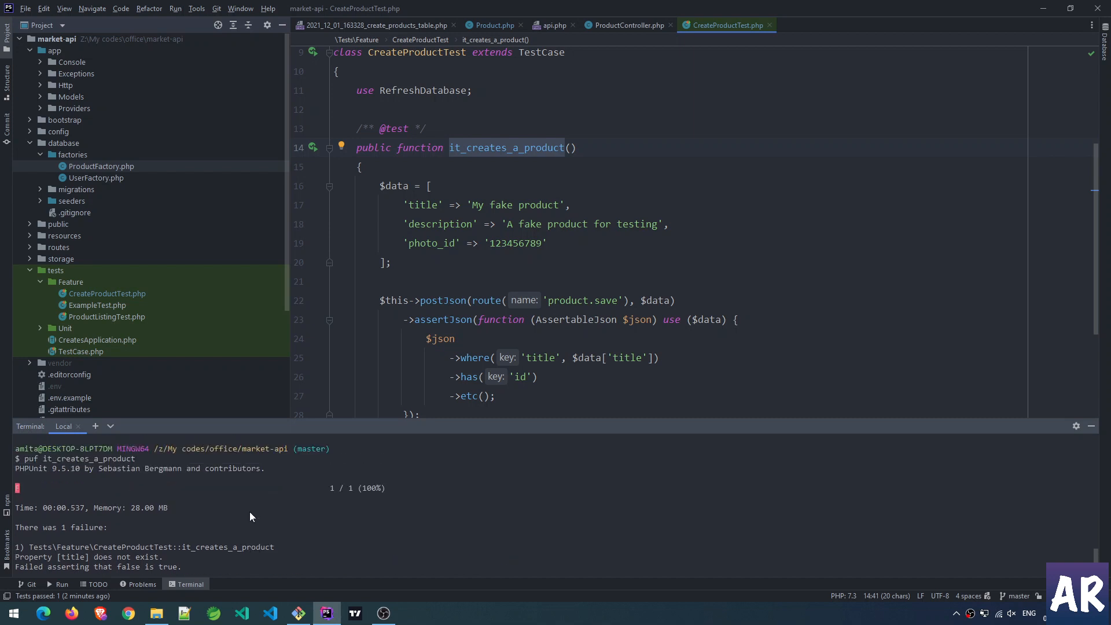
scroll(down, 3)
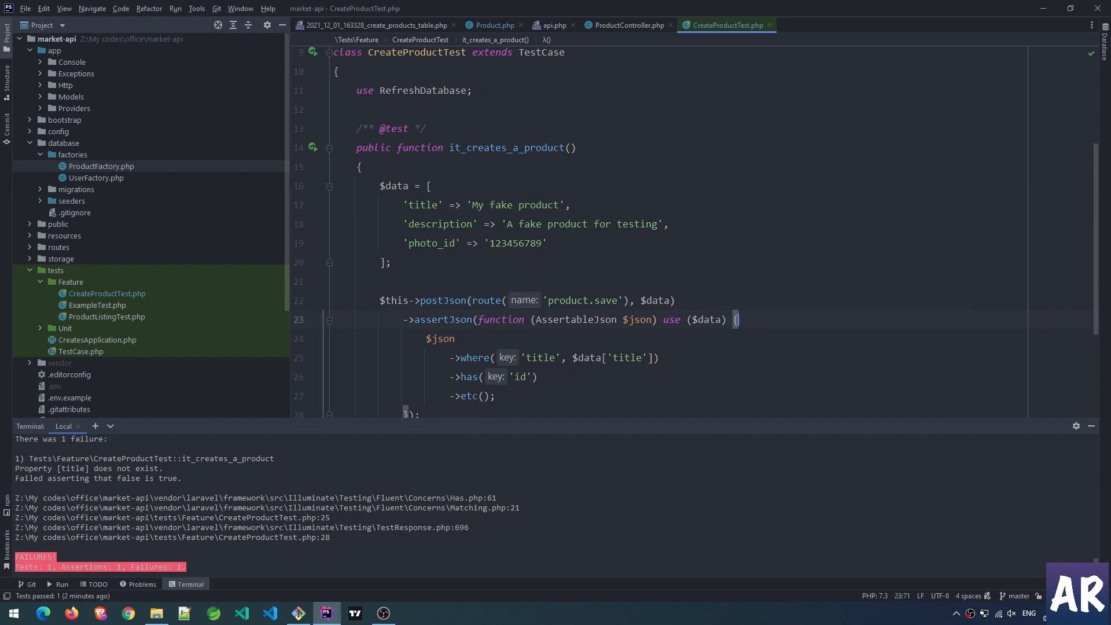
Add dd($json) in the assertJson closure to reveal the NOT NULL constraint failure on products.slug.
text(dd)
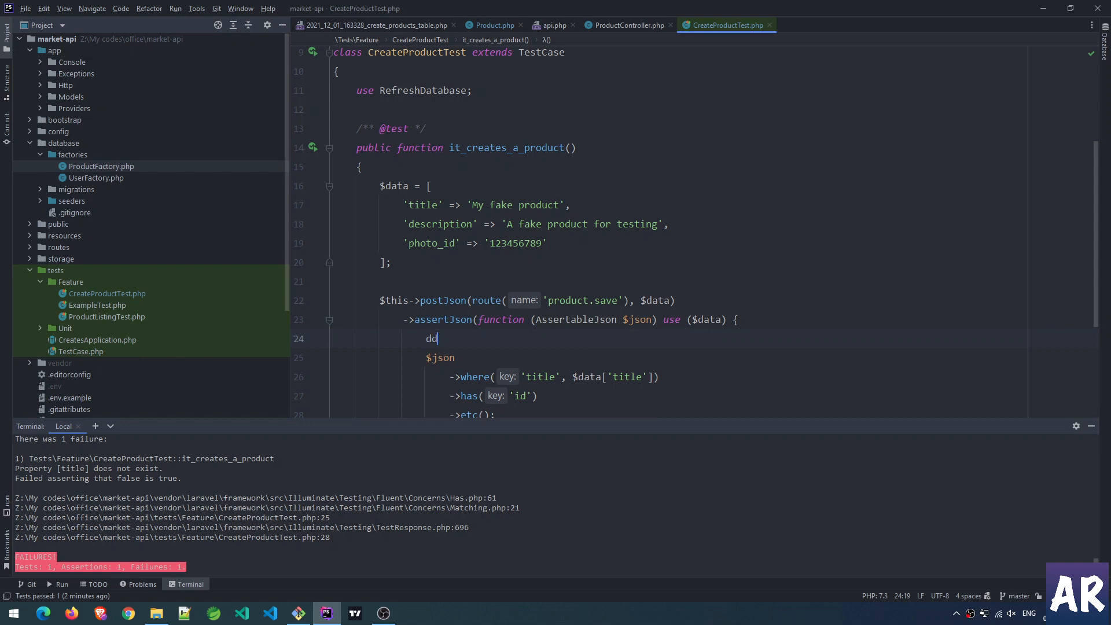
text(($json);)
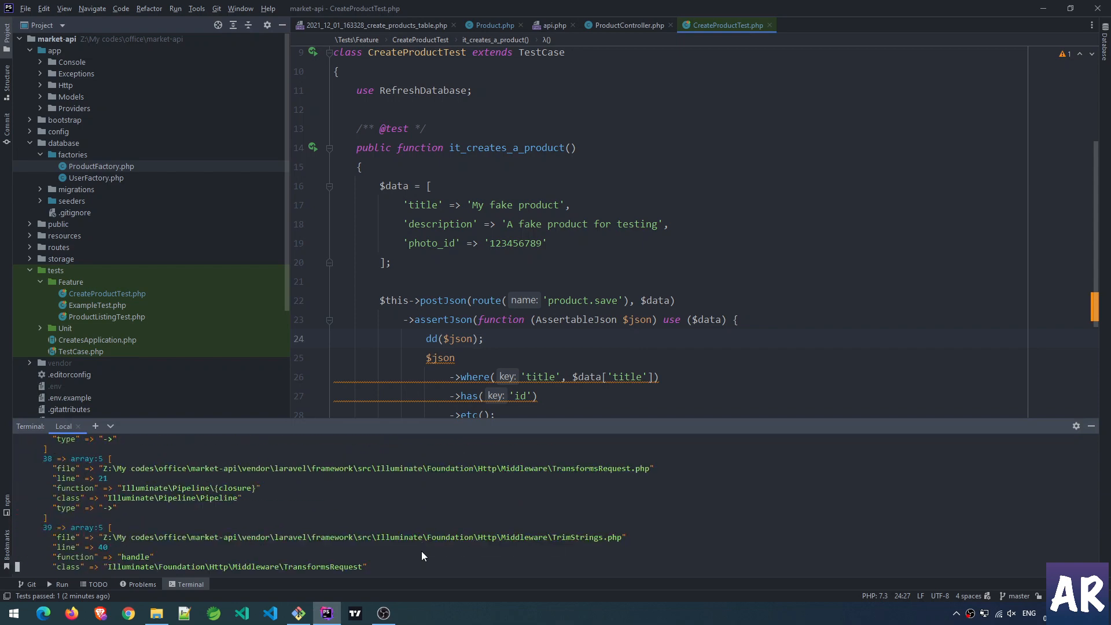
scroll(down, 3)
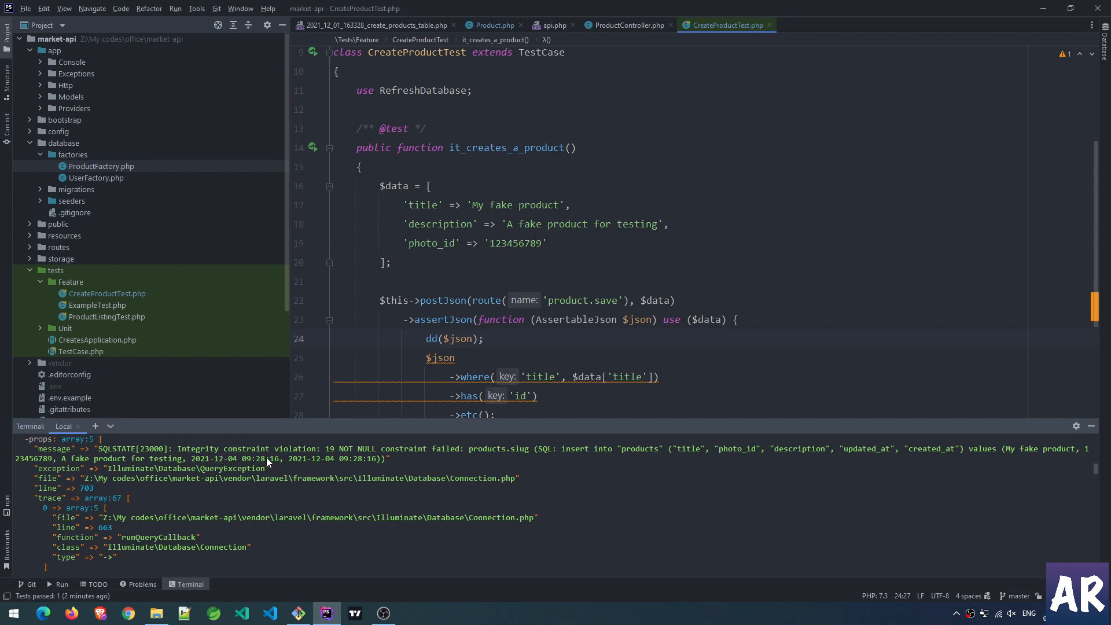
mouse_move(498, 458)
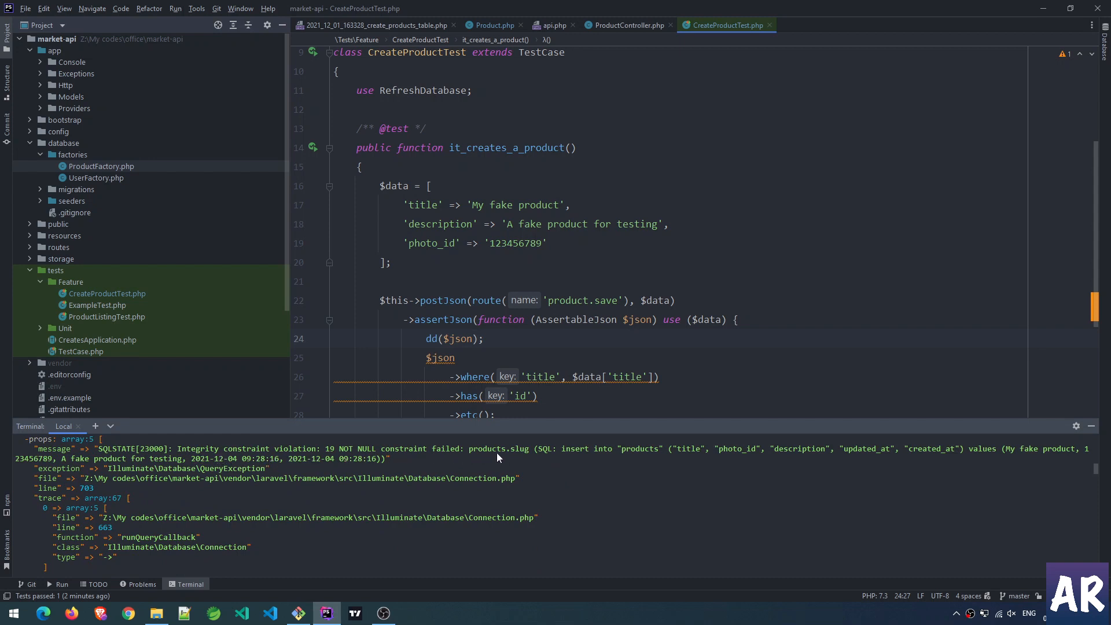
mouse_move(384, 457)
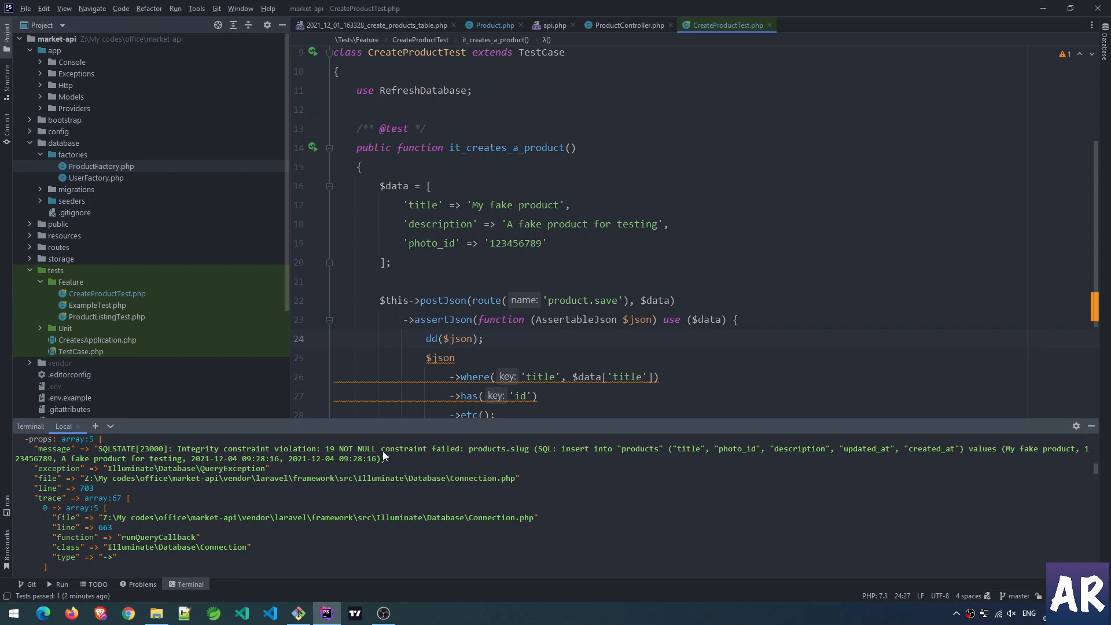
mouse_move(293, 469)
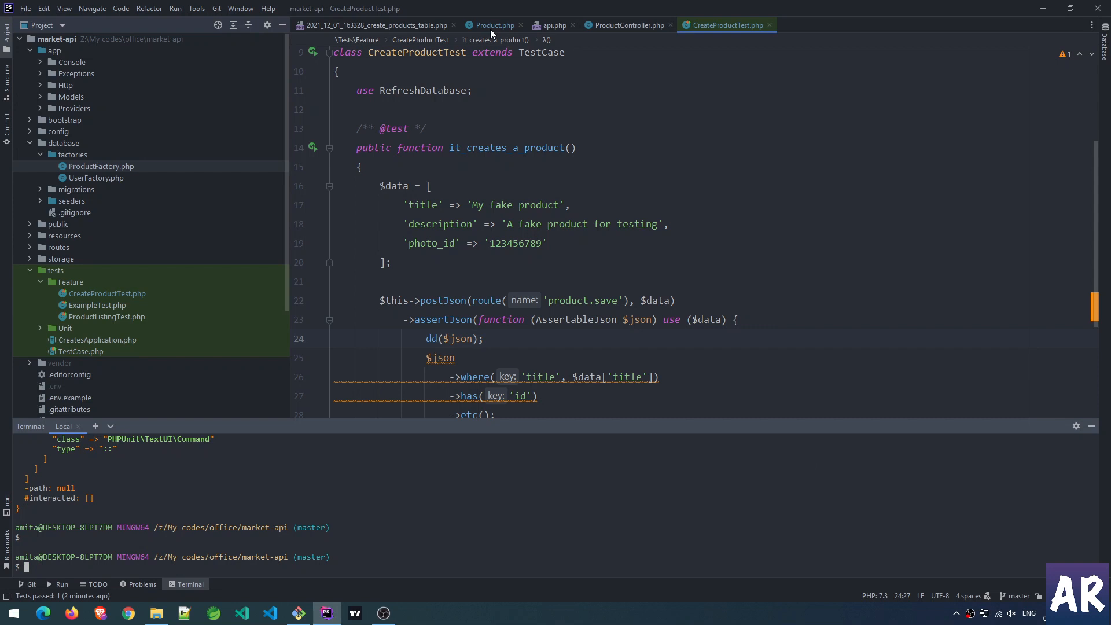
Add a protected static boot() method calling parent::boot() to the Product model, removing the TODO comment.
click(491, 24)
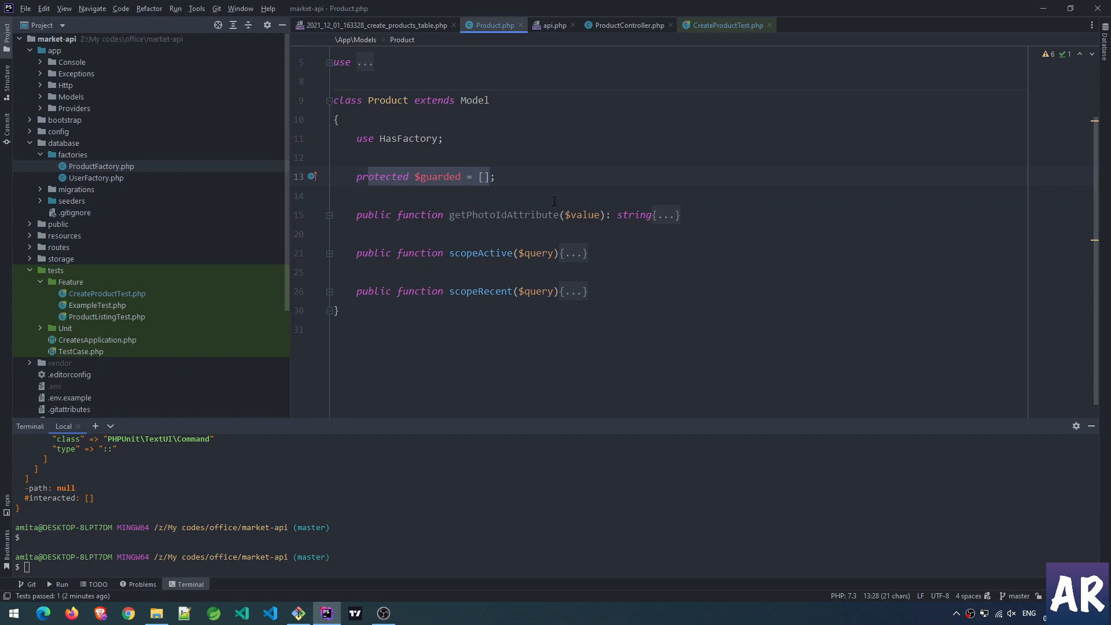
click(494, 176)
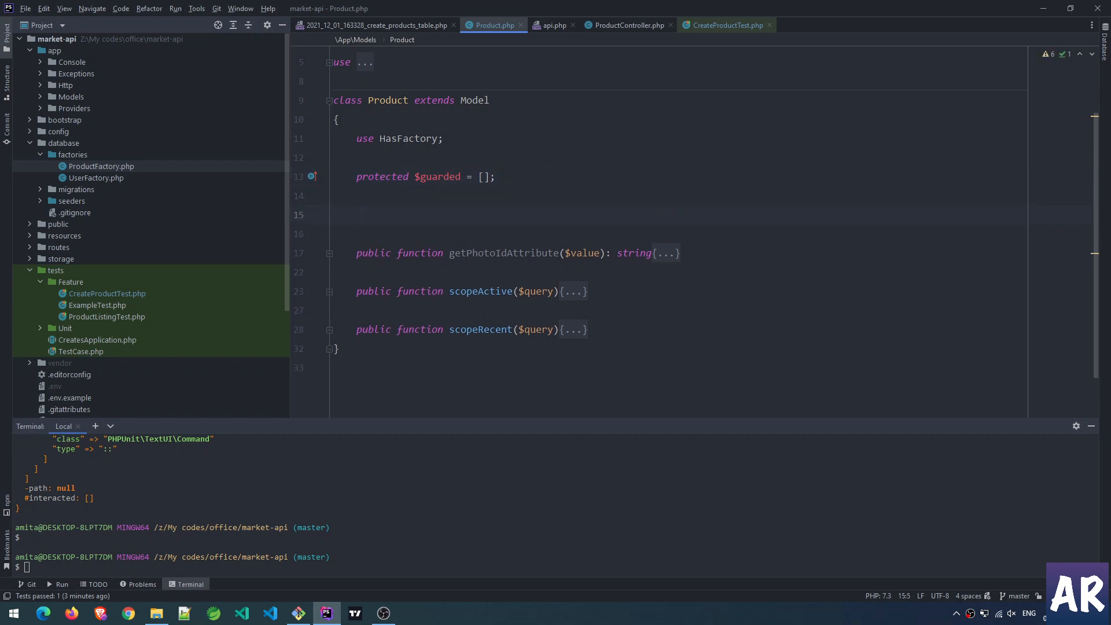
text(pro)
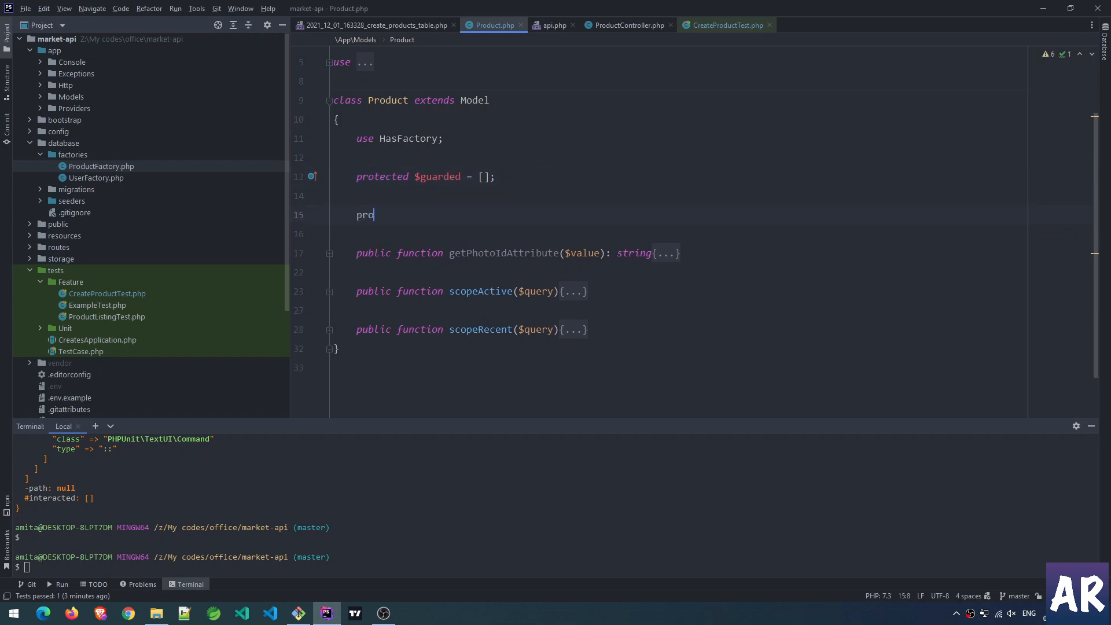
text(tected)
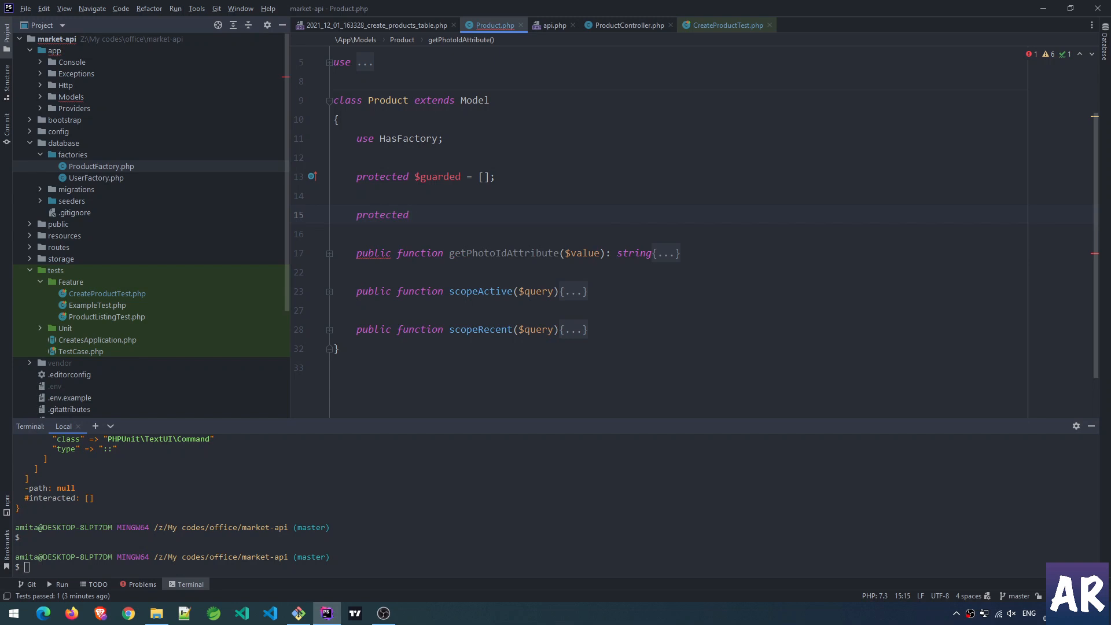
text(static fu)
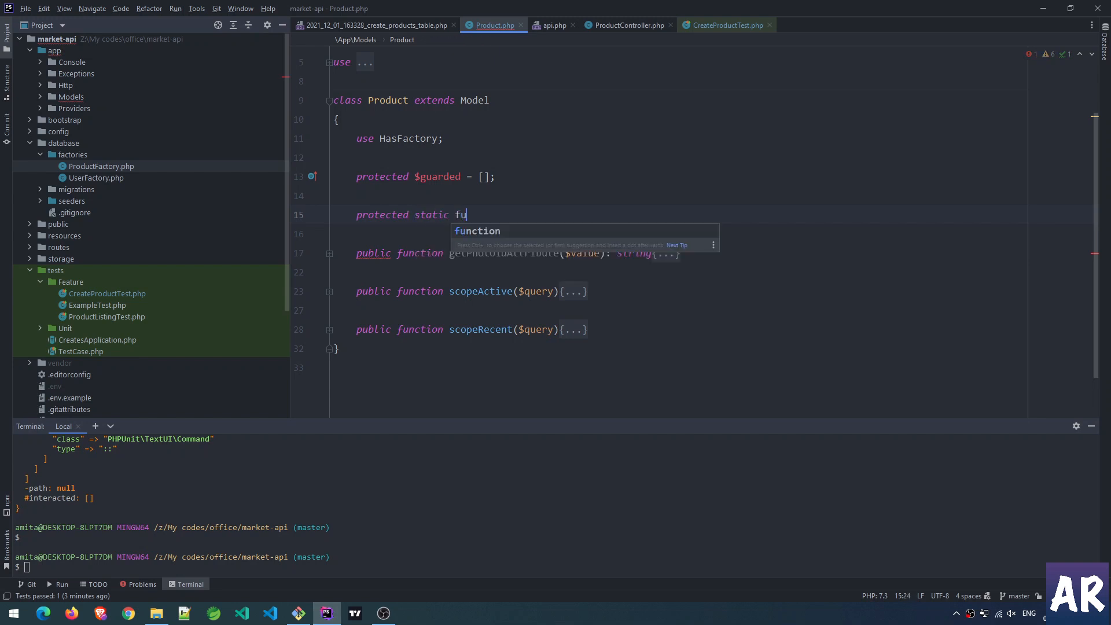
text(nction boot()
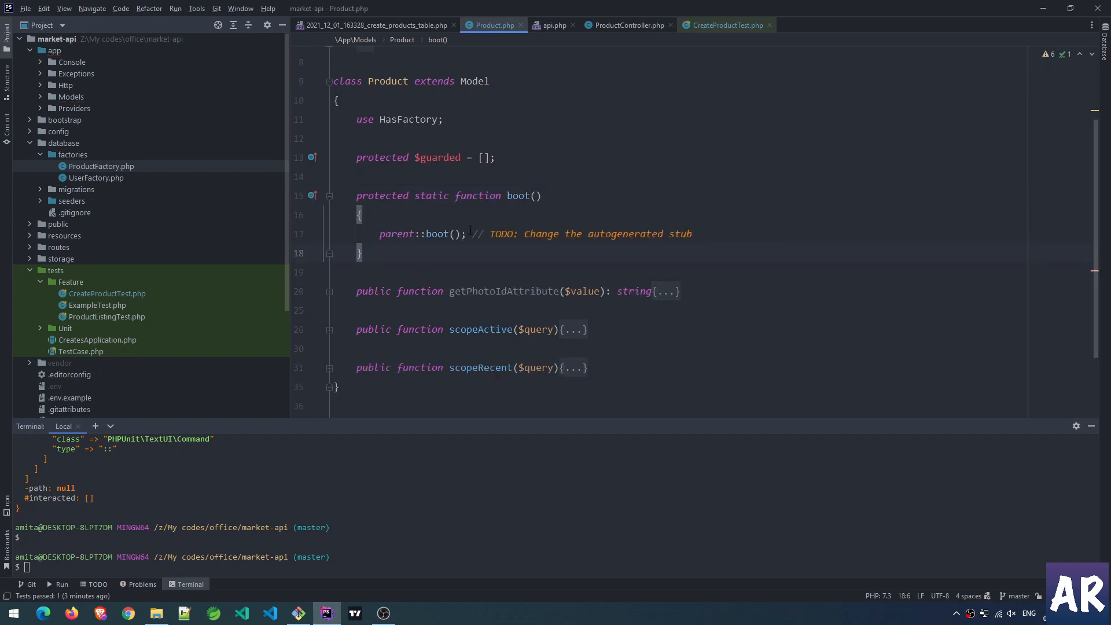
drag(471, 234, 692, 233)
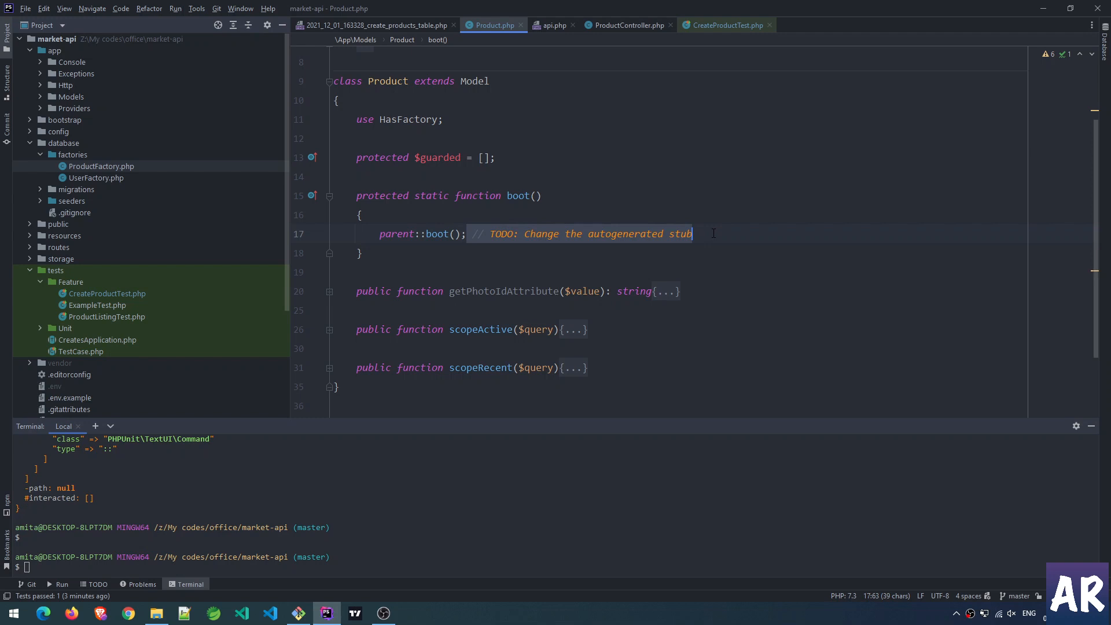
key(Delete)
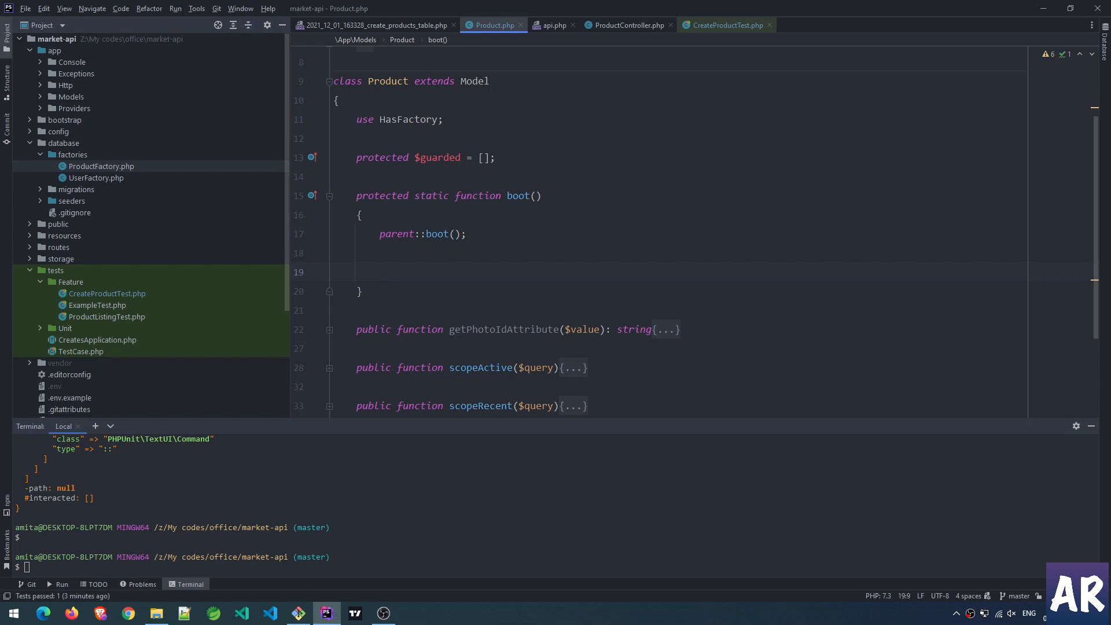
Register a static::creating callback receiving $product inside boot().
text(static)
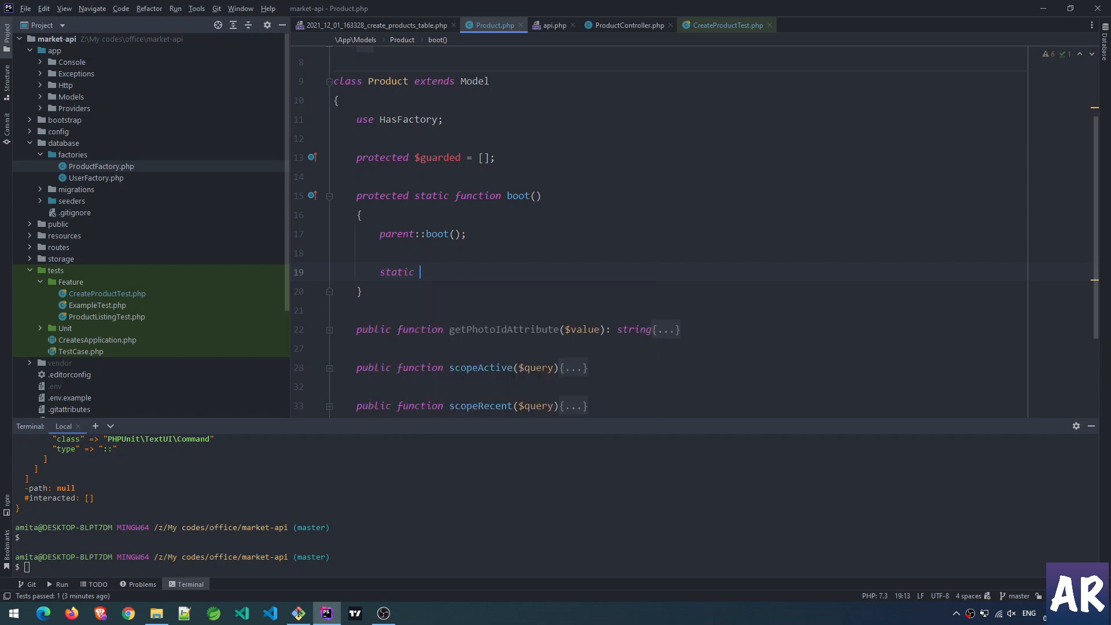
text(::cr)
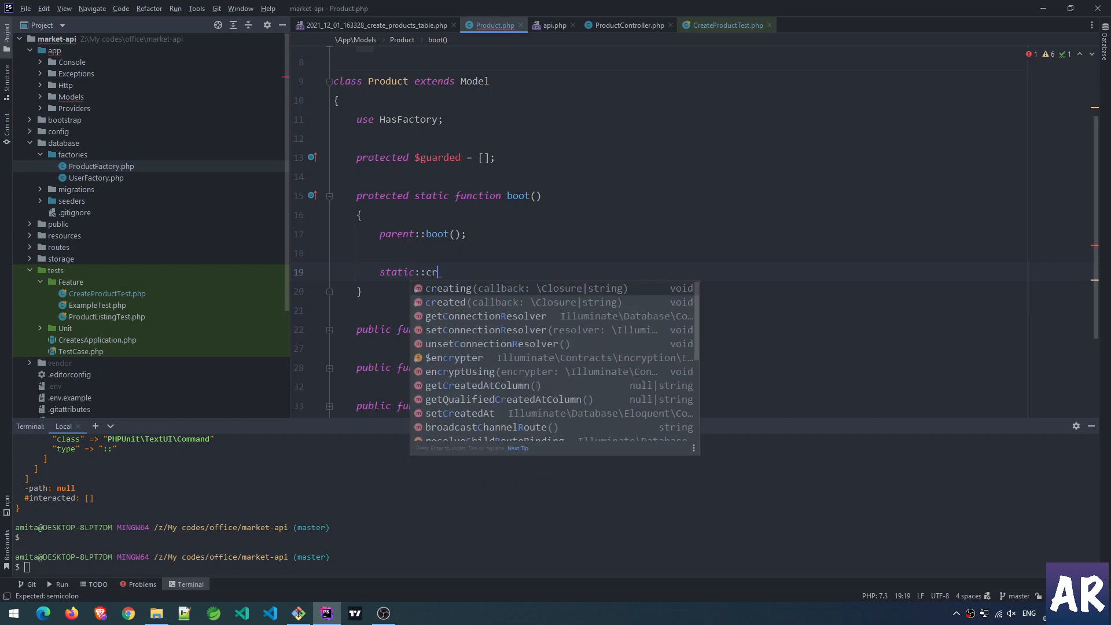
text(eating();)
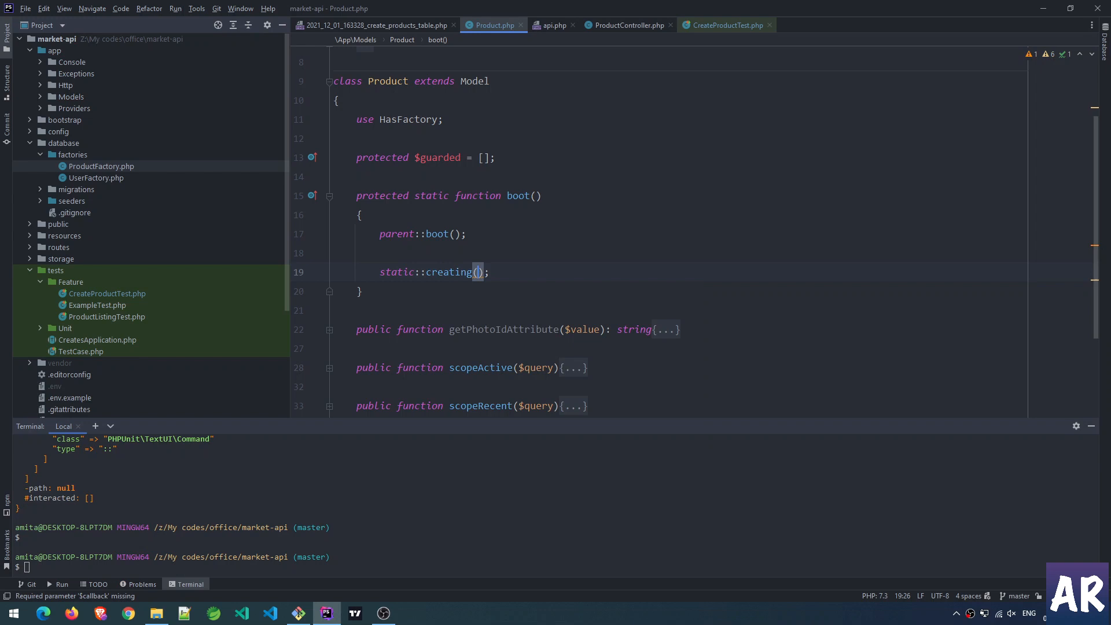
text(function ()
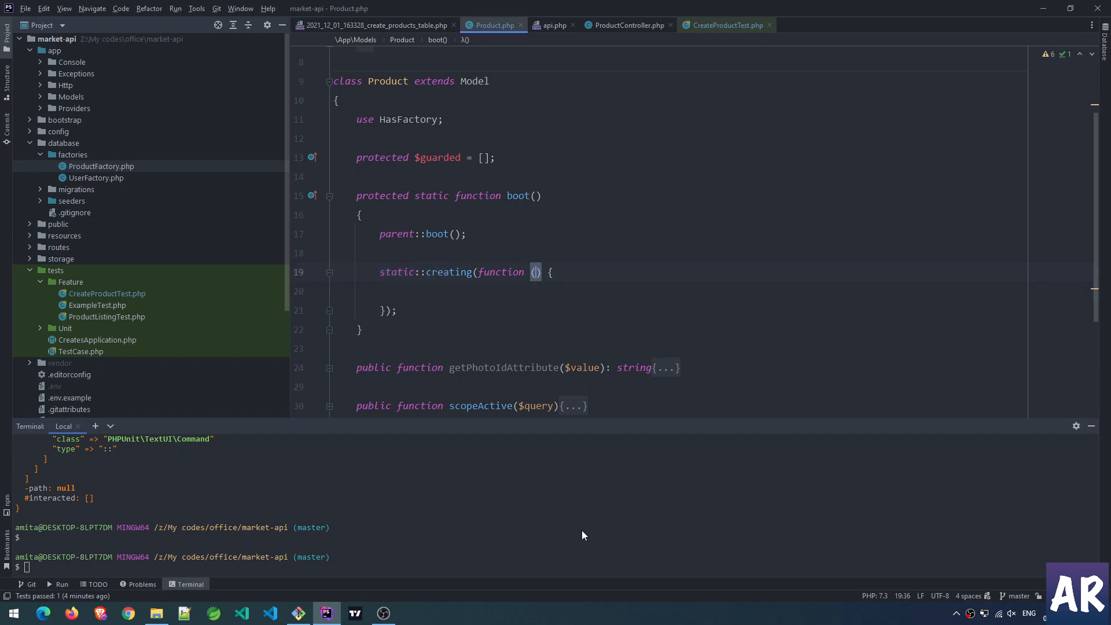
text($product)
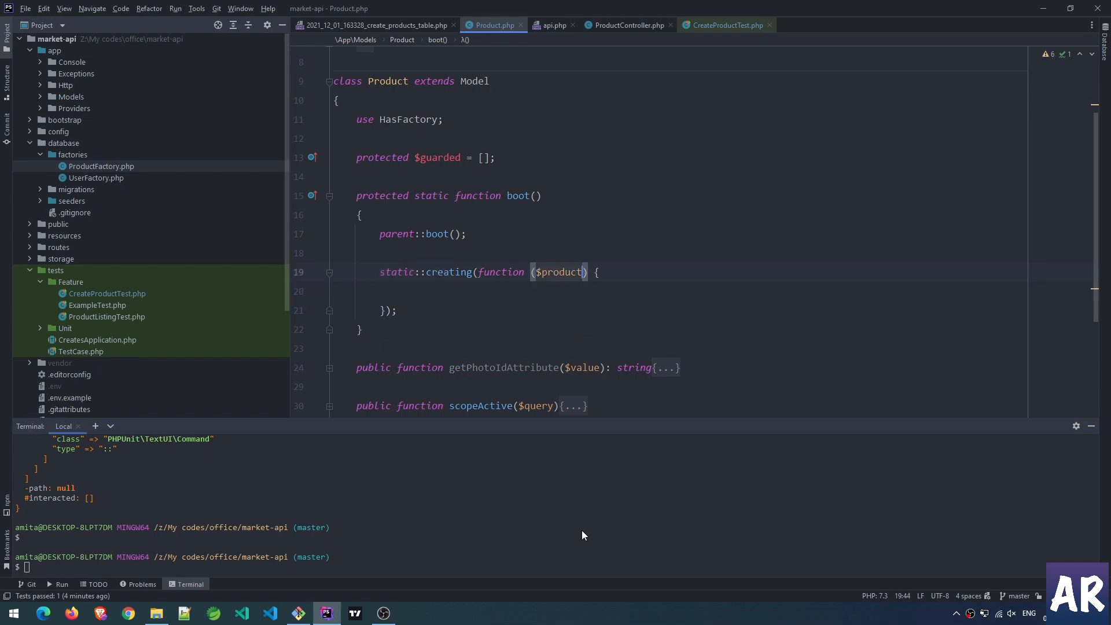
click(403, 291)
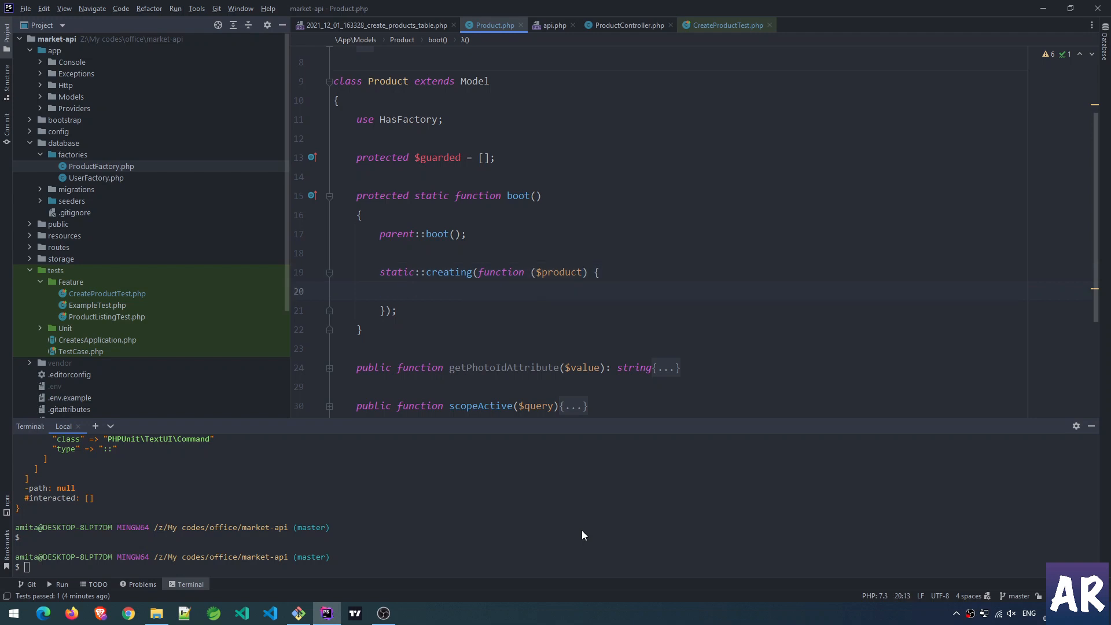
Set $product->slug to Str::slug($product->title) . '-' . now()->format('Ymd') in the callback.
text($product->slug =)
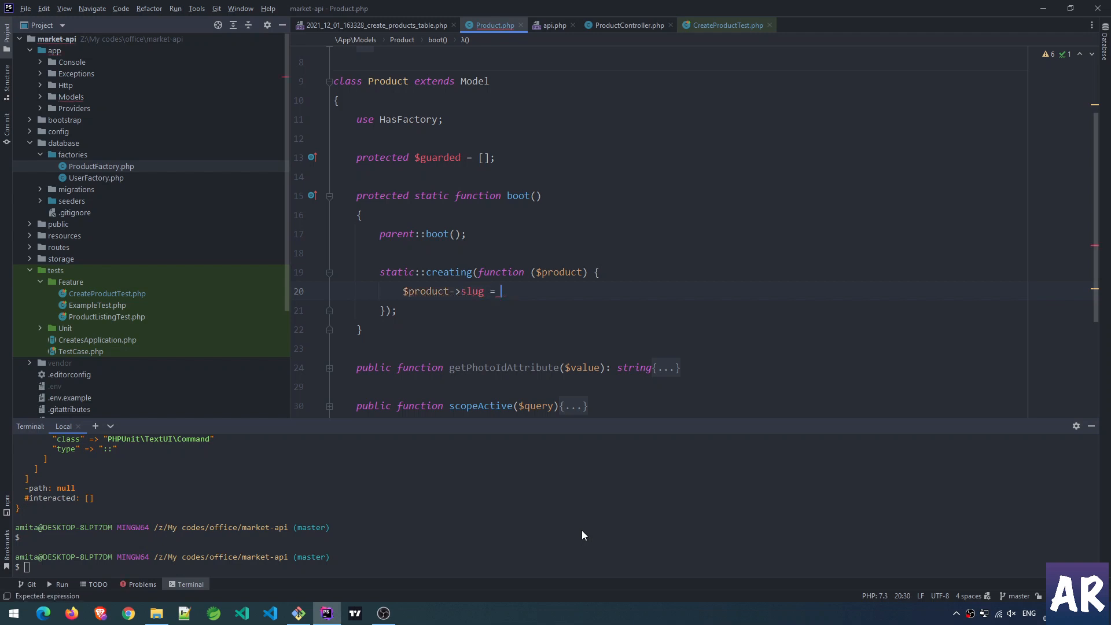
text(S)
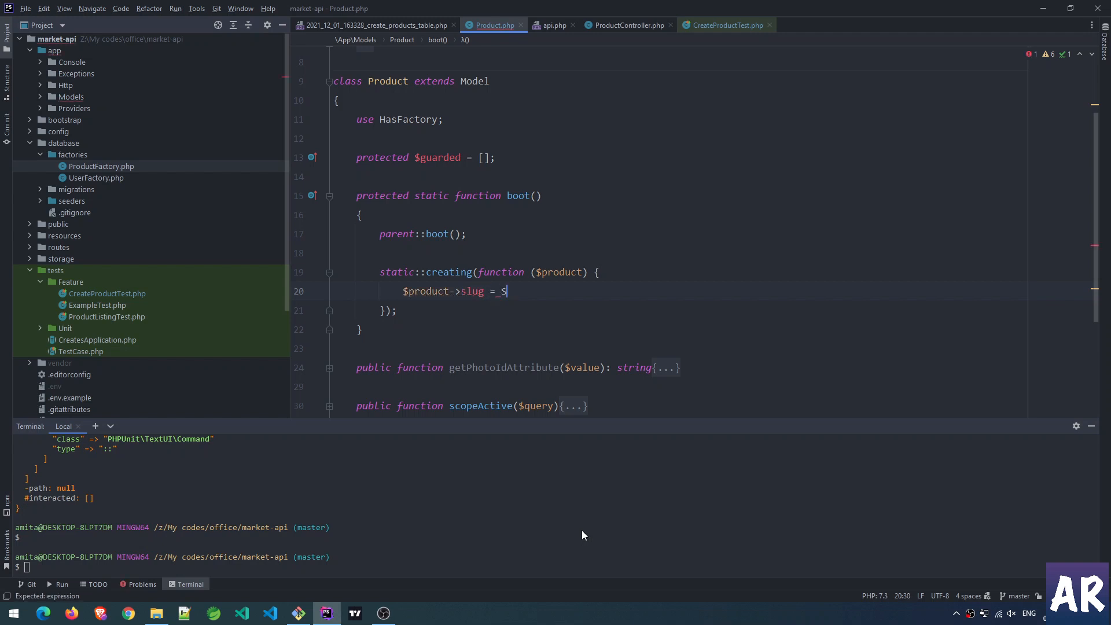
text(tr::)
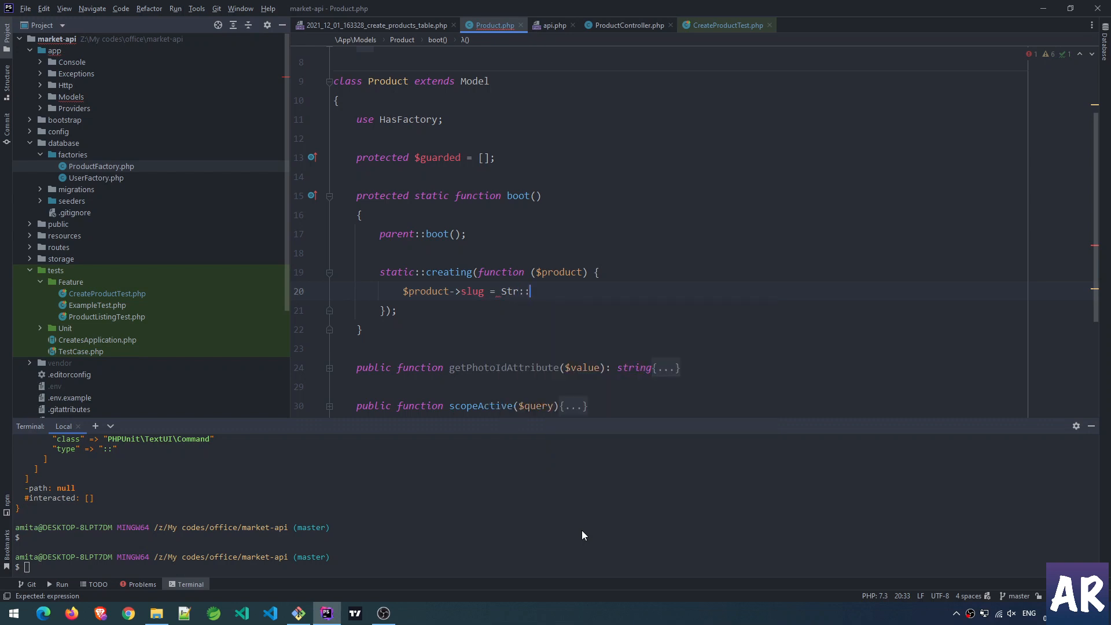
text(slu)
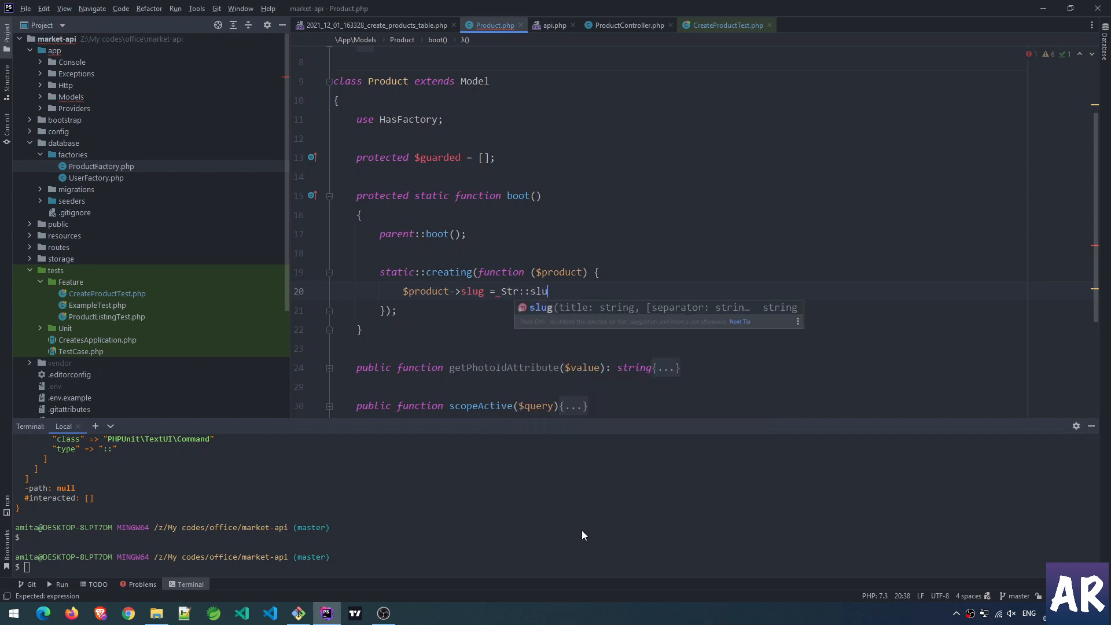
text(g($product->title)
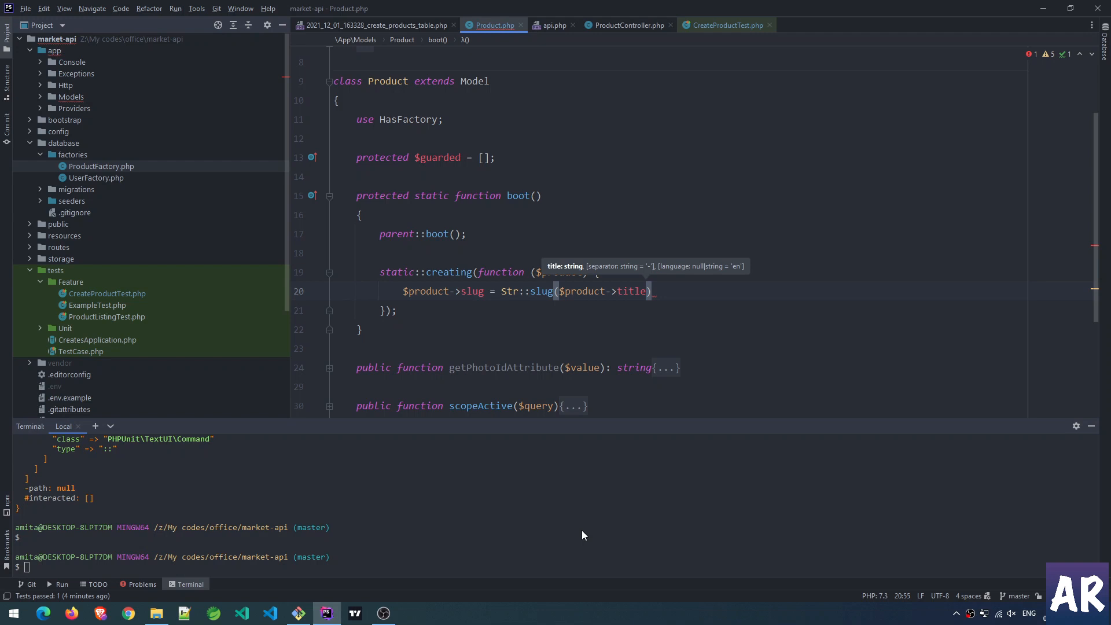
text(. '-)
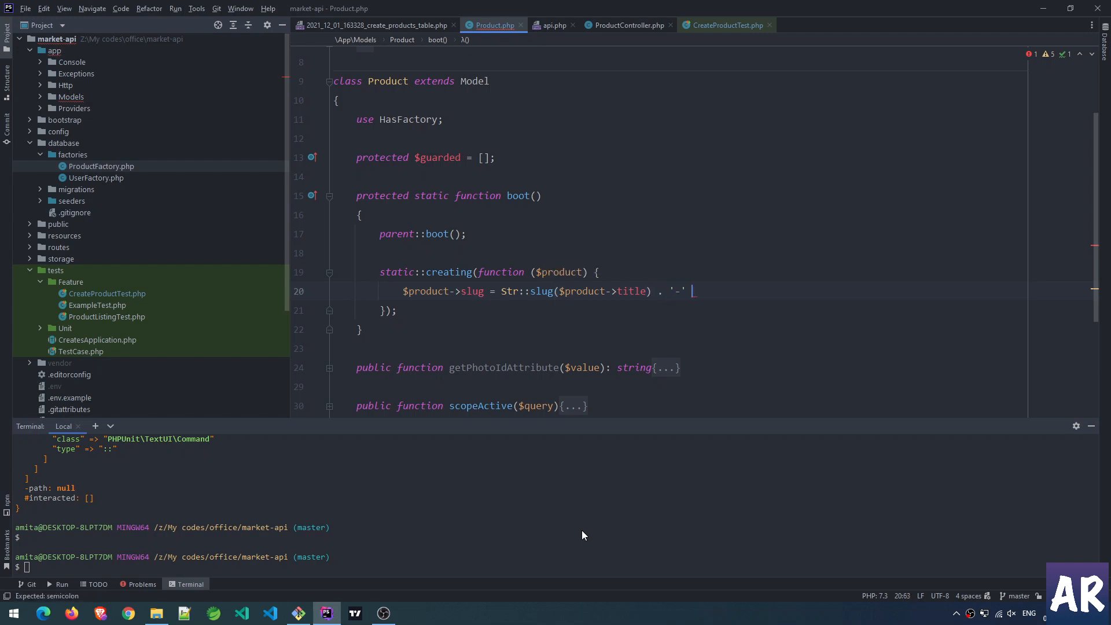
text(.)
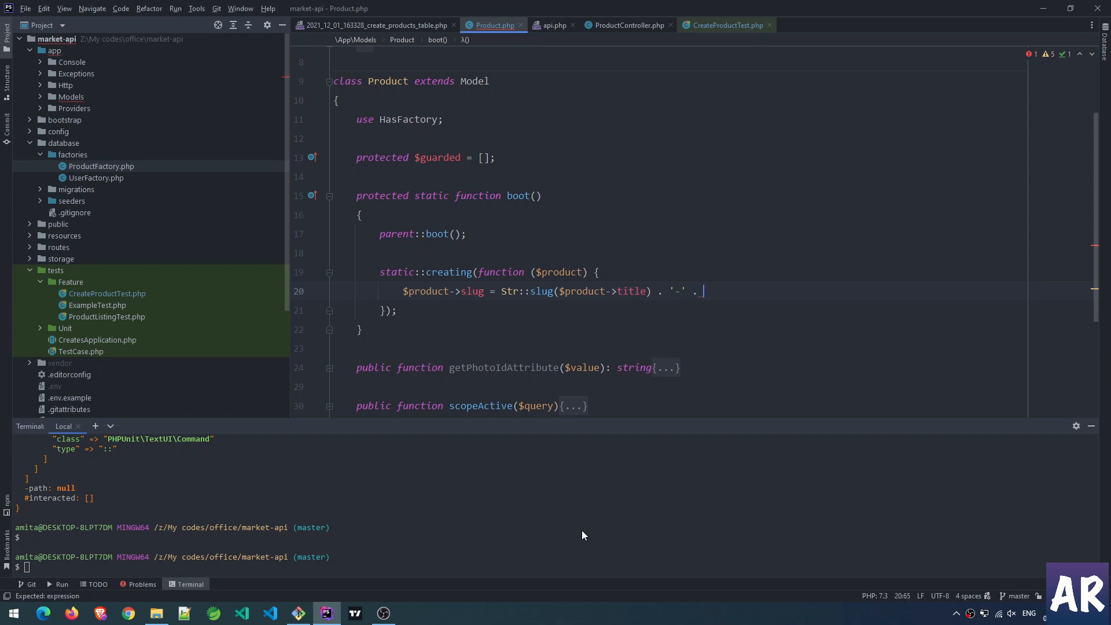
text(n)
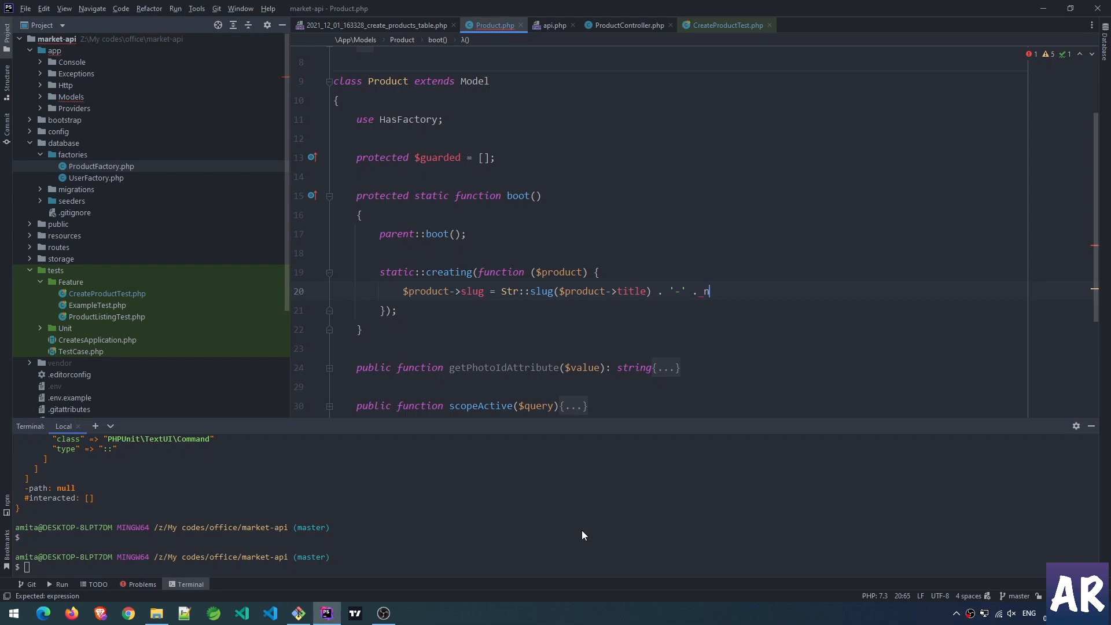
text(ow()->format('')
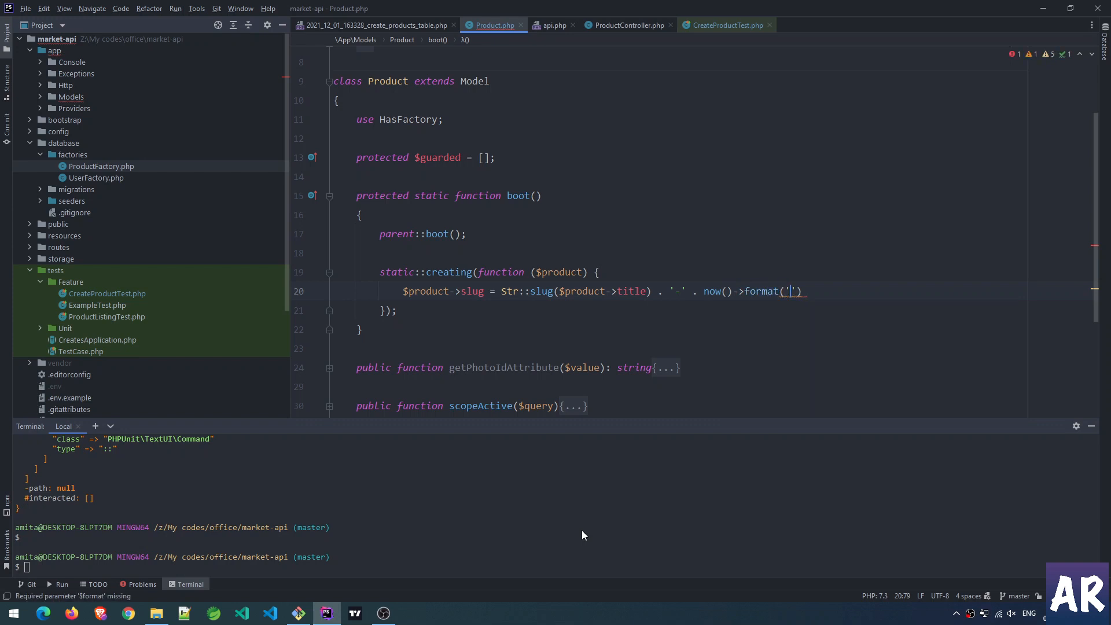
text(Ymd)
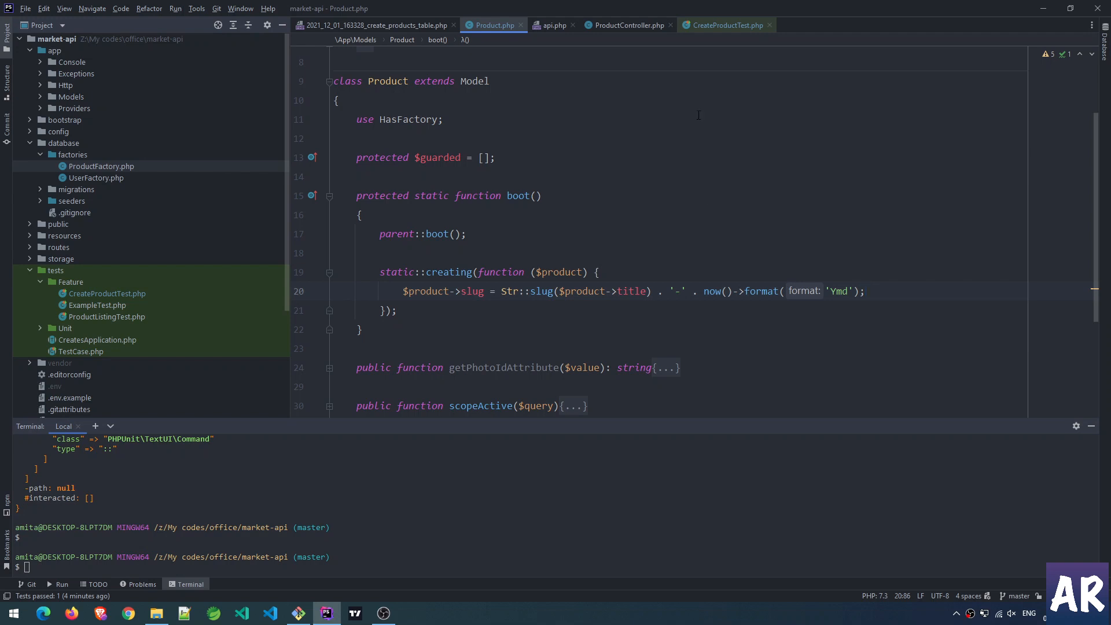
Append ->unique() to the slug string column in the products migration.
click(373, 24)
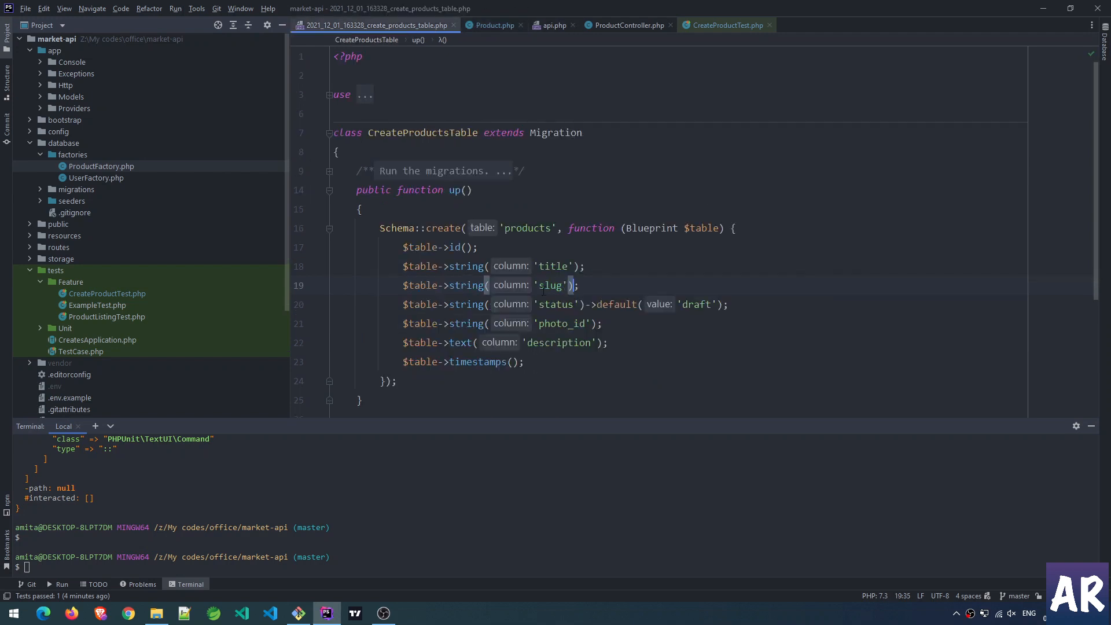
text(->)
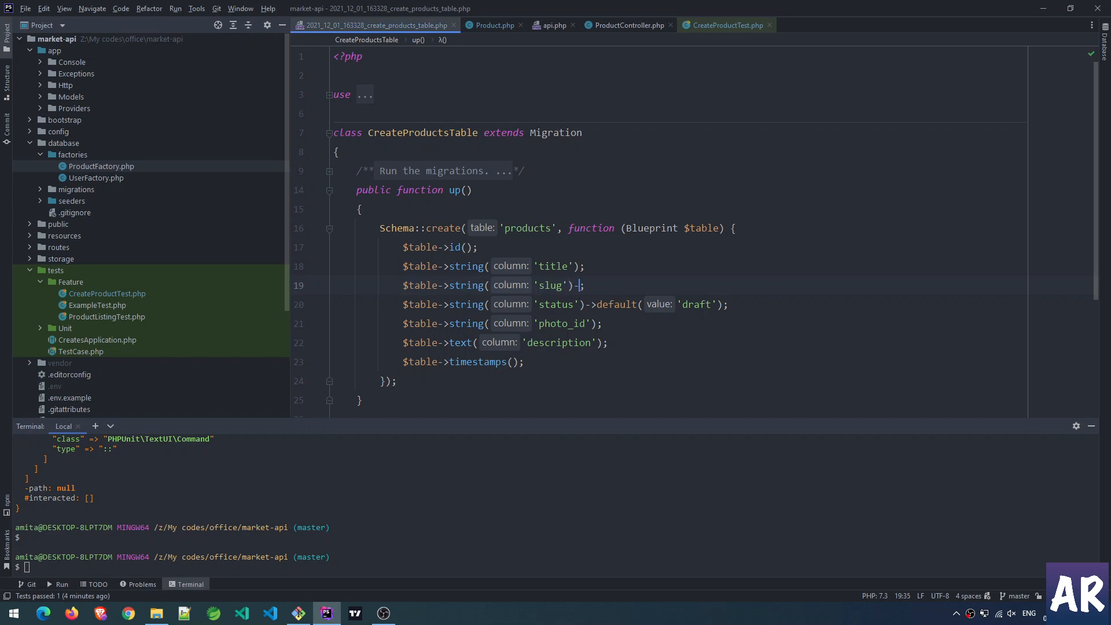
text(unique())
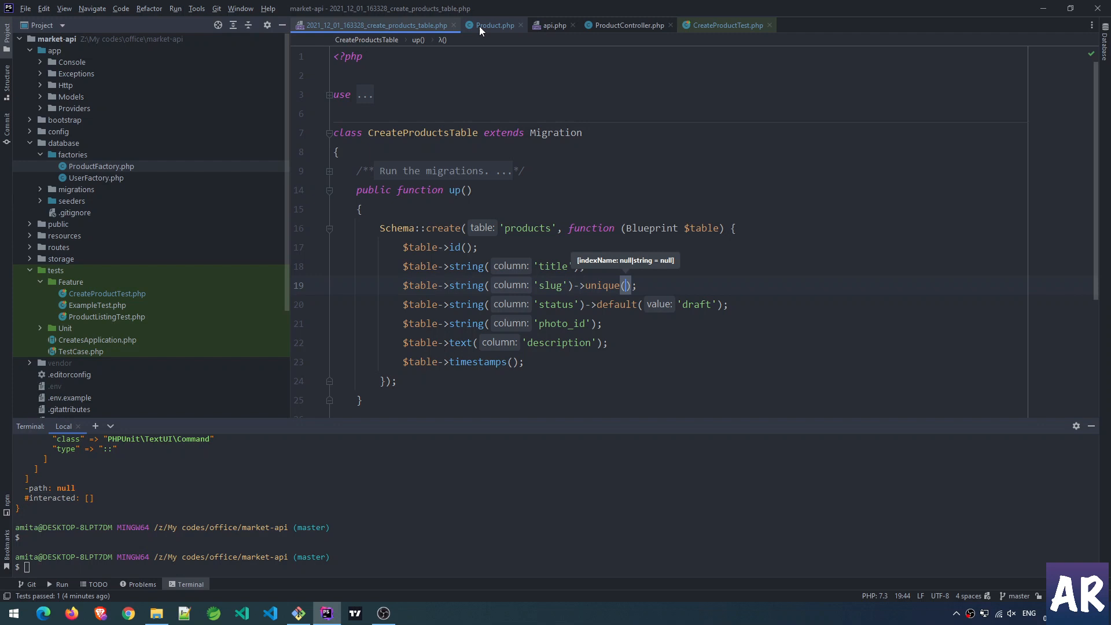
click(494, 25)
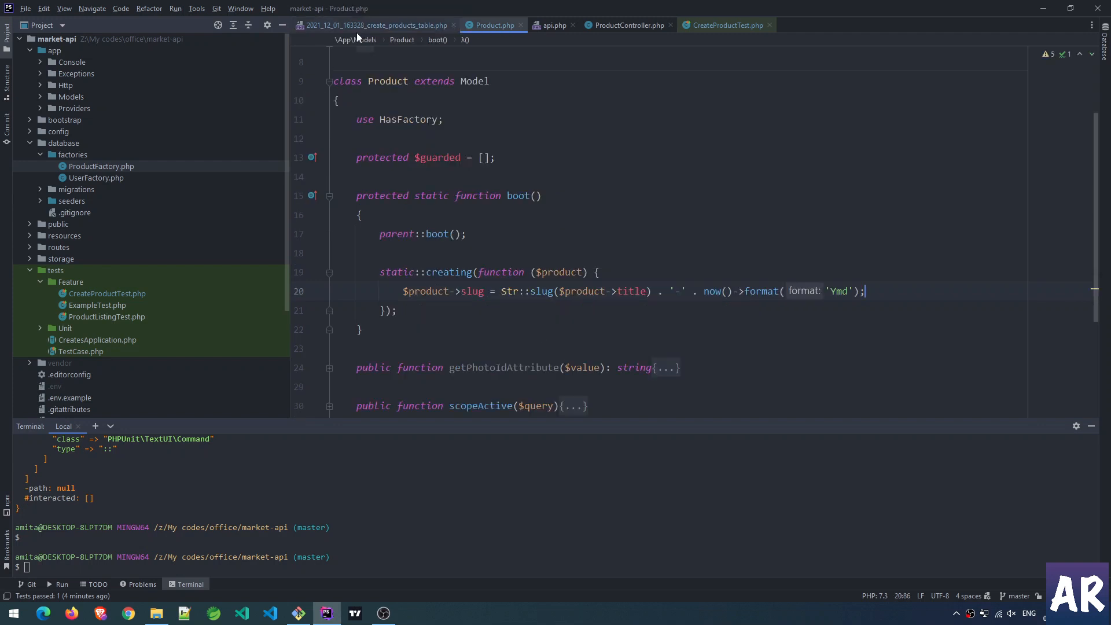
click(374, 24)
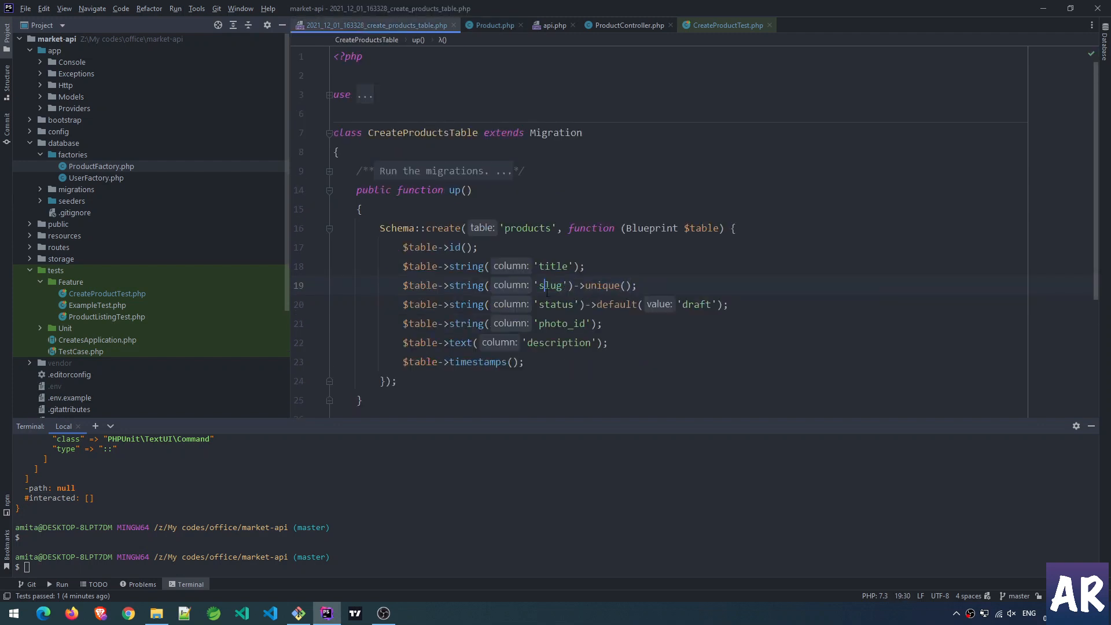
click(492, 24)
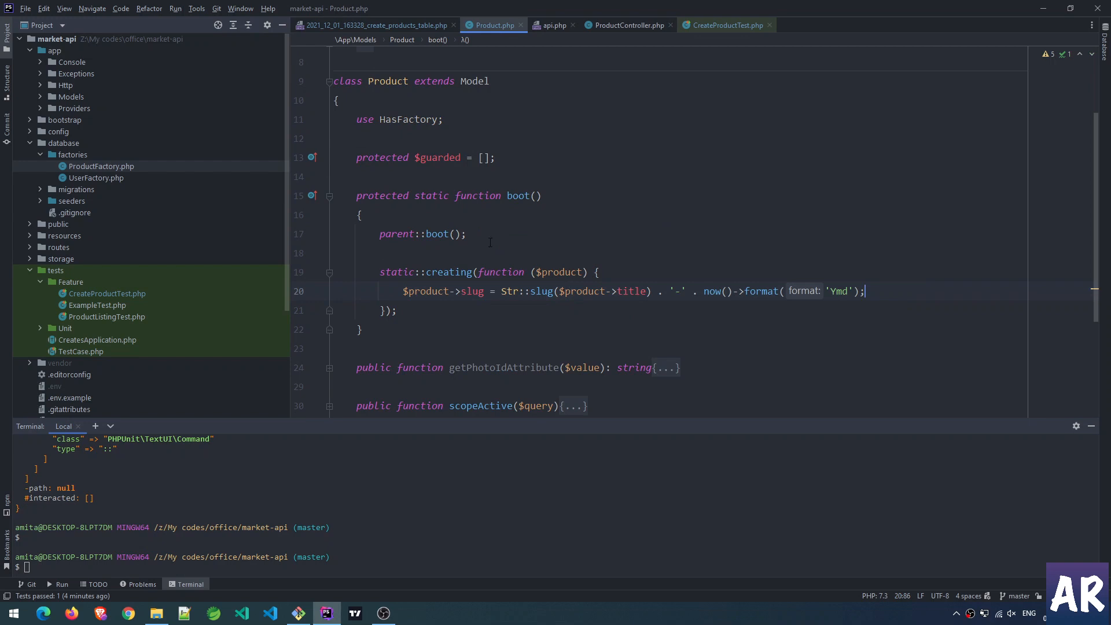
mouse_move(518, 196)
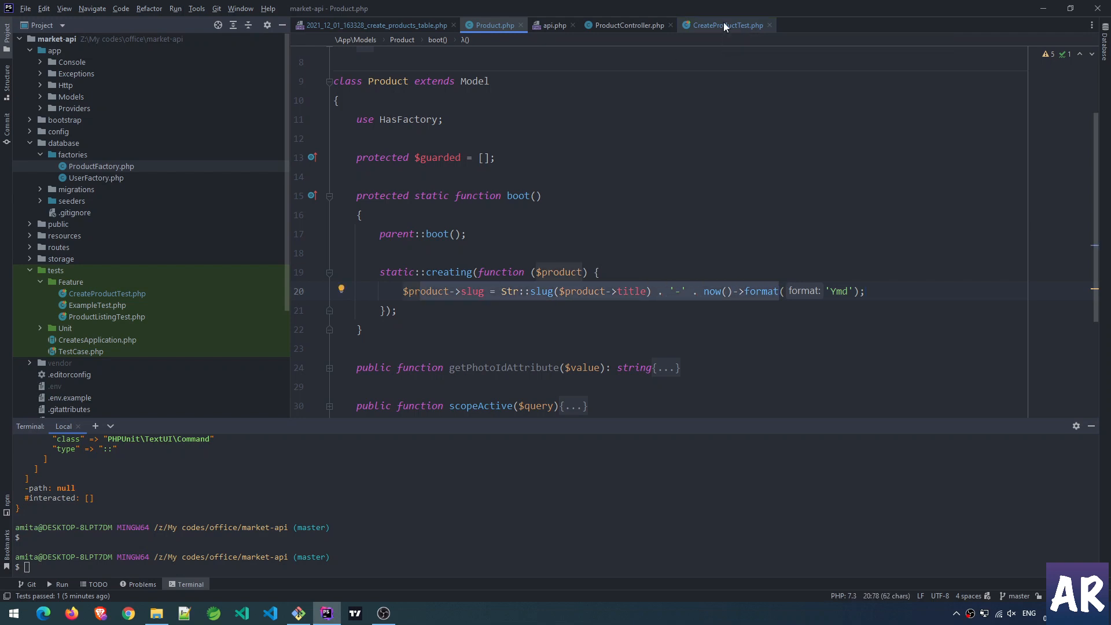
Run puf it_creates_a_product from the test file; it passes with OK (1 test, 4 assertions).
click(724, 25)
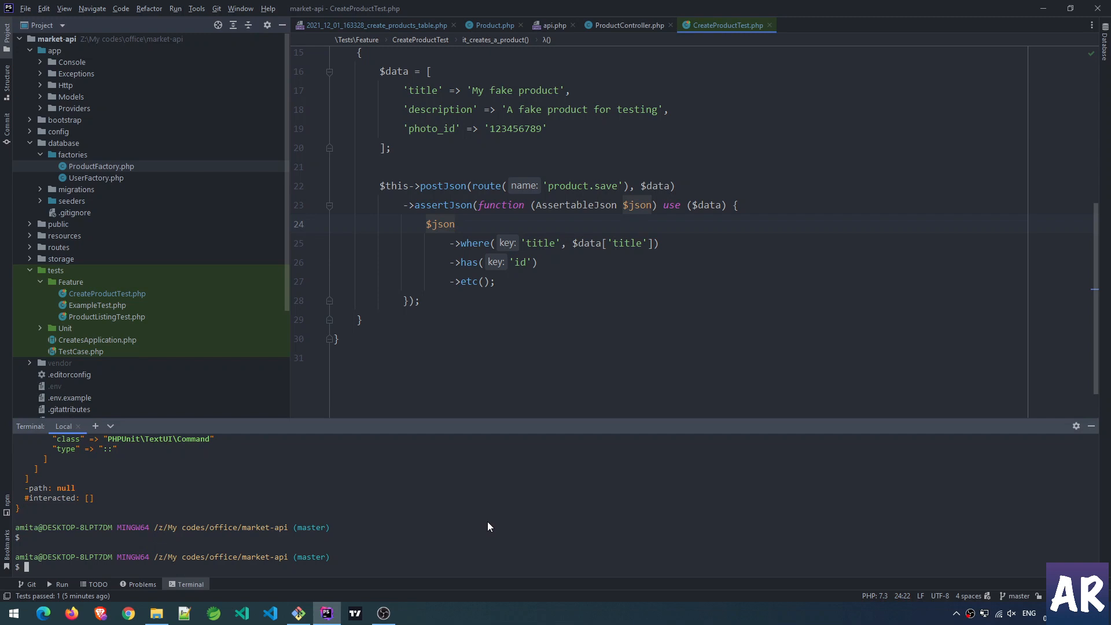
text(puf it_creates_a_product)
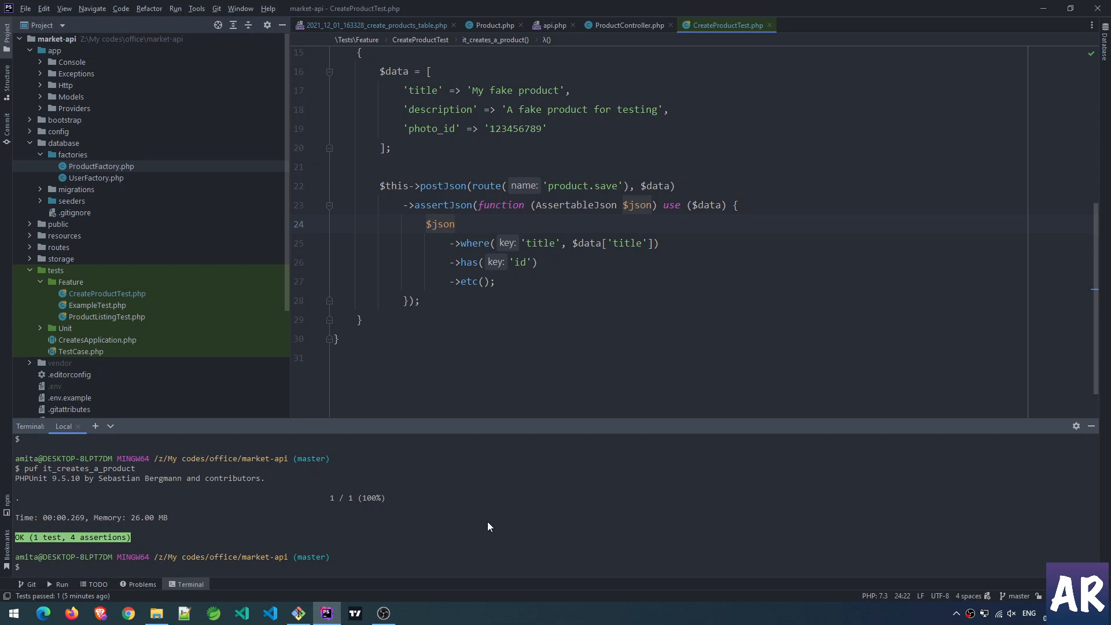
key(enter)
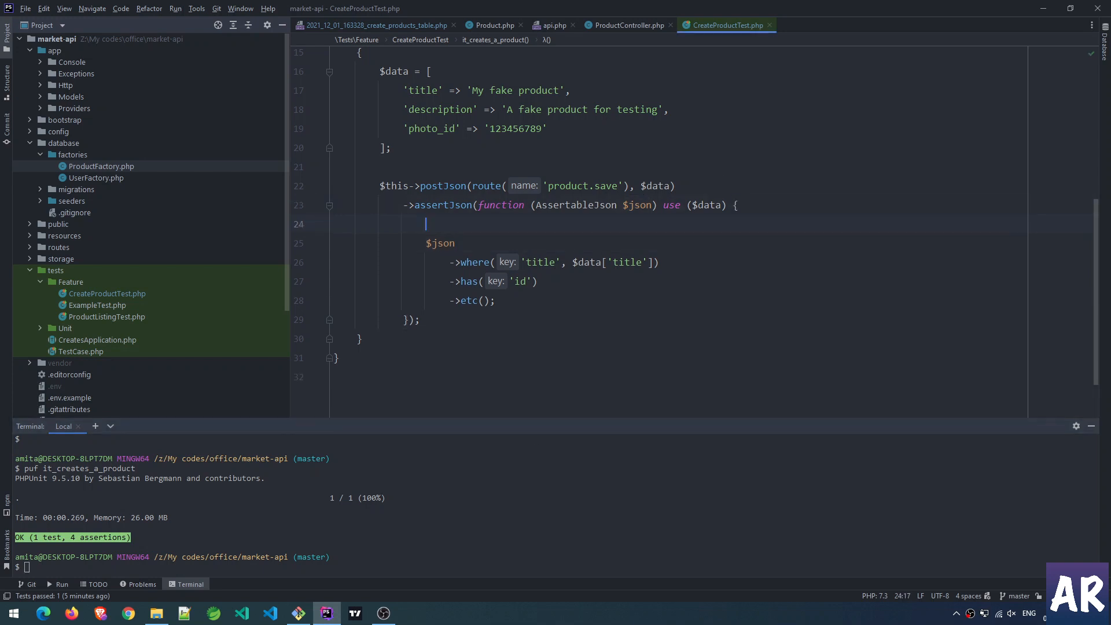
Dump the created product with dd($json), confirming the slug my-fake-product-20211204 derives from title 'My fake product'.
text(dd($json);)
click(557, 566)
text(puf it_creates_a_product)
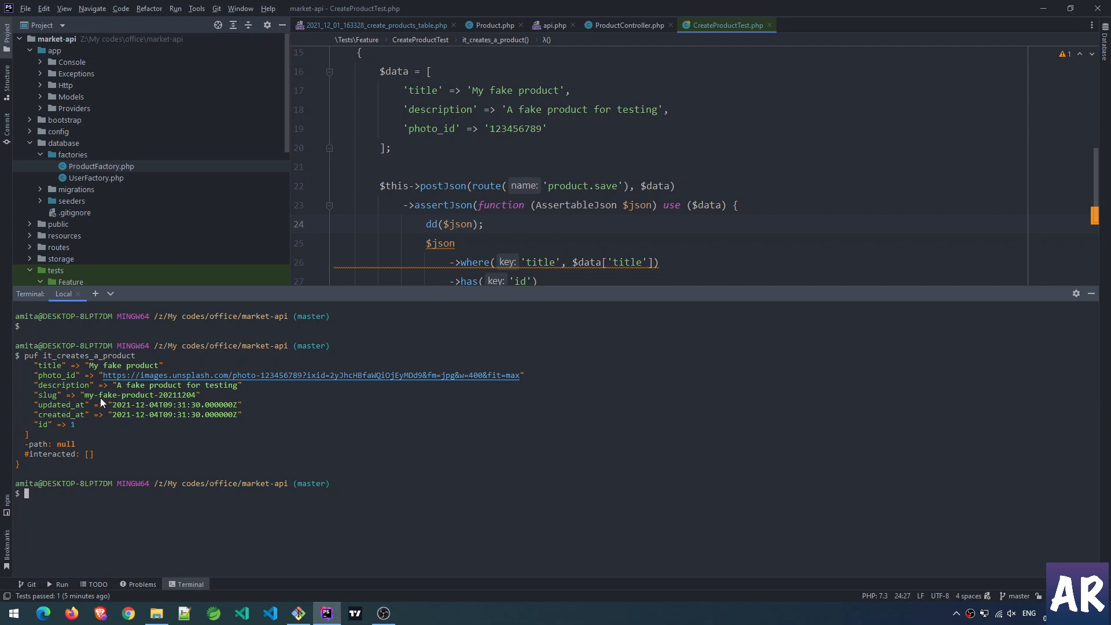
click(473, 90)
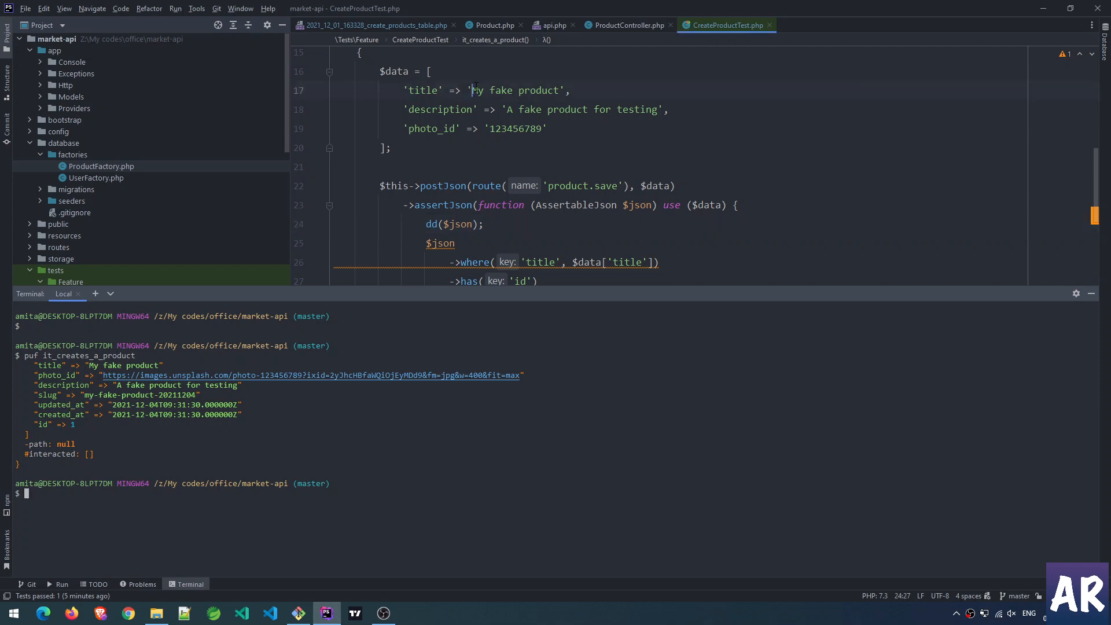
double_click(519, 90)
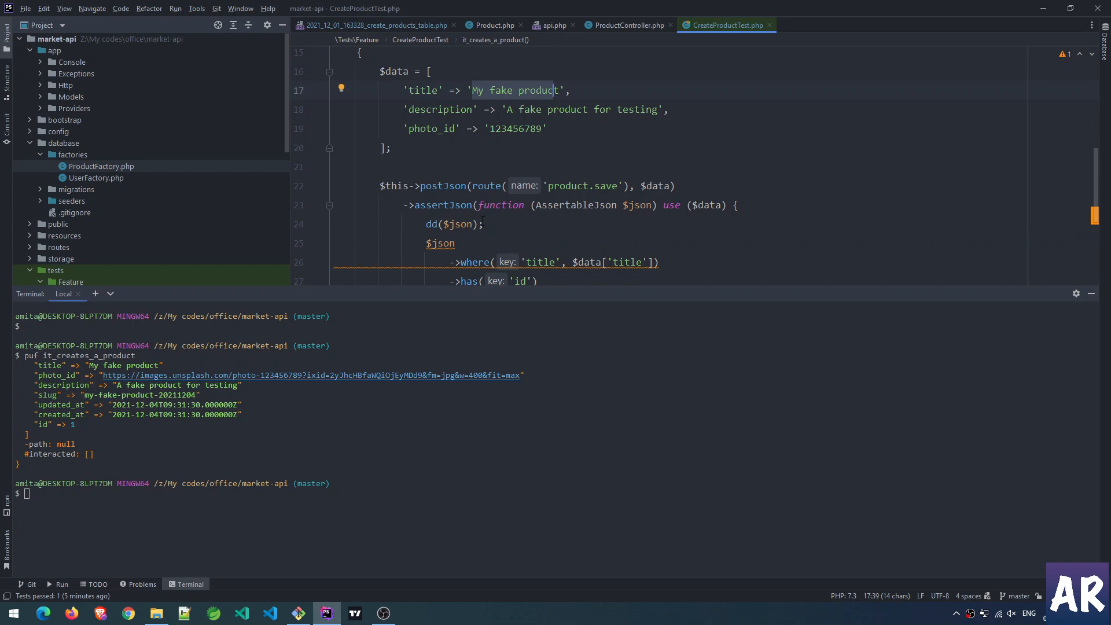
click(494, 25)
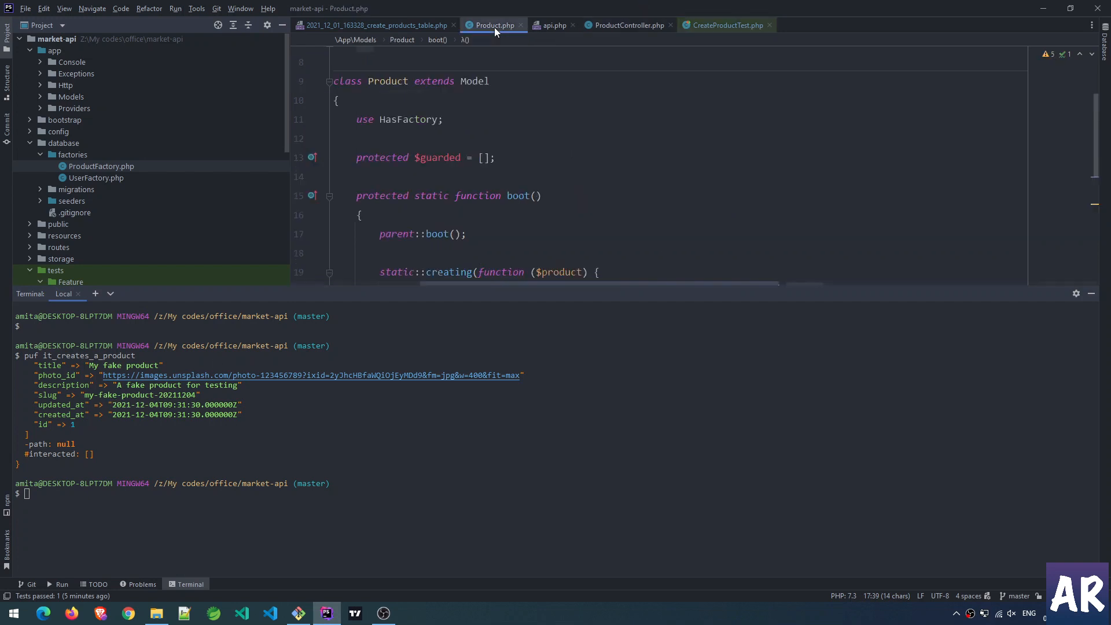